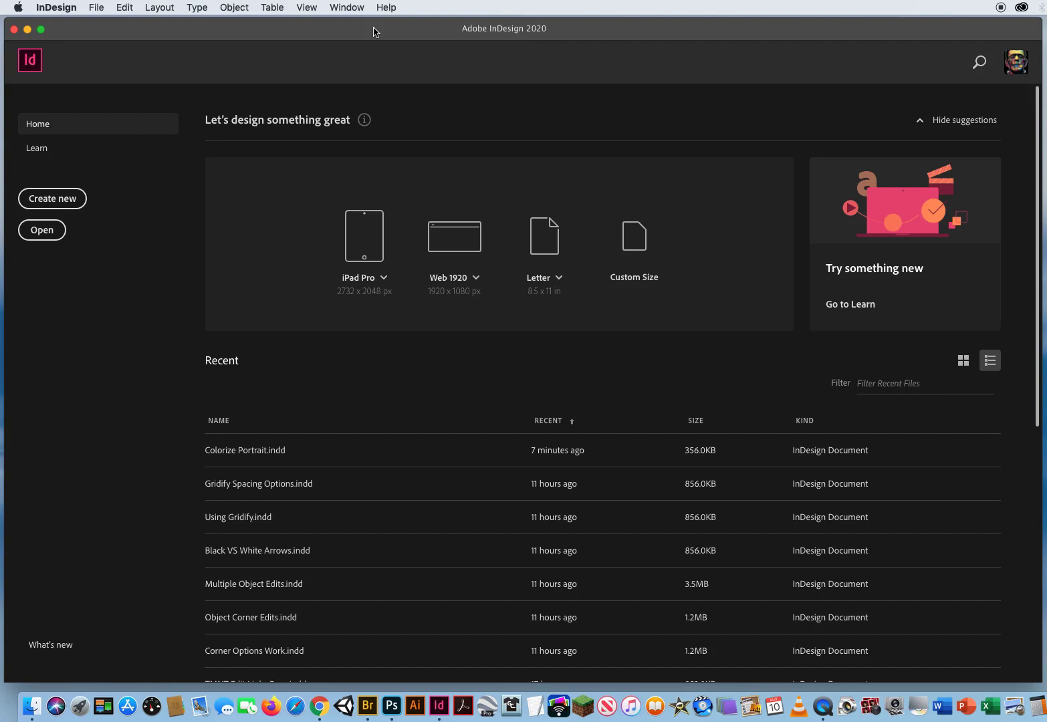
mouse_move(333, 32)
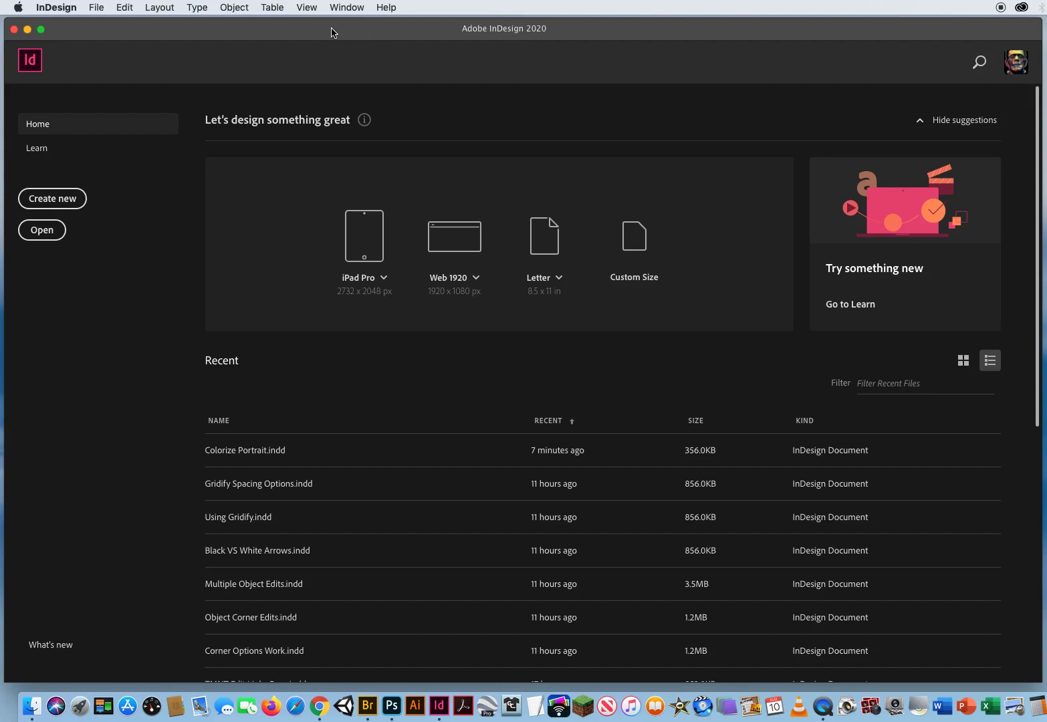
mouse_move(192, 33)
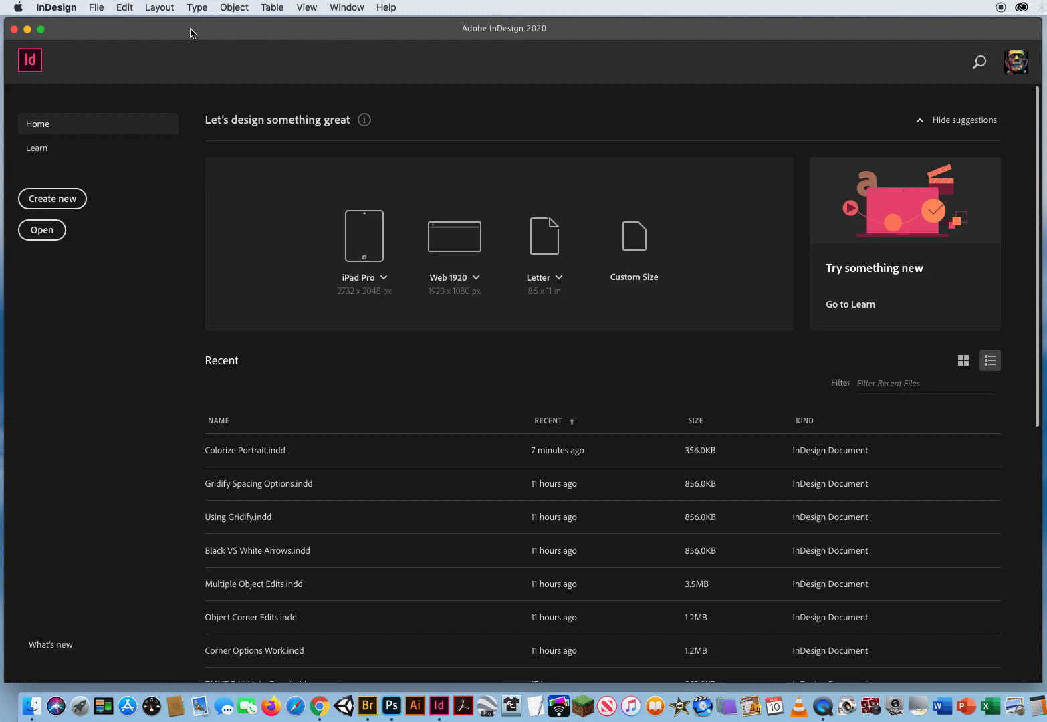
mouse_move(130, 33)
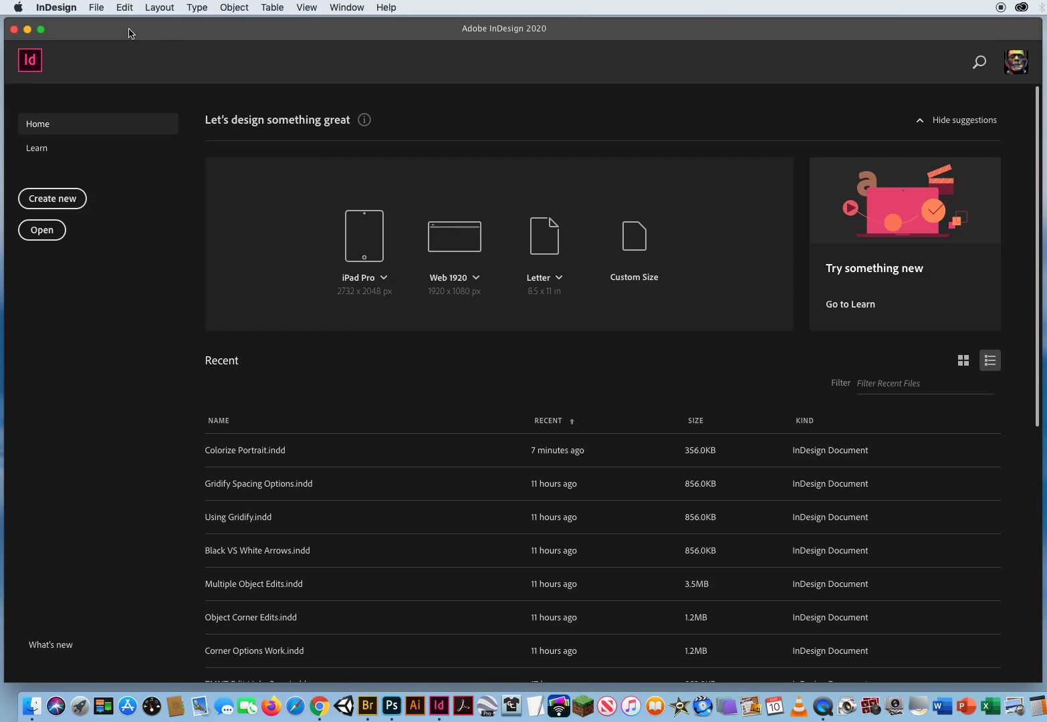
Step: Bring up the File menu from the InDesign home screen
left_click(96, 8)
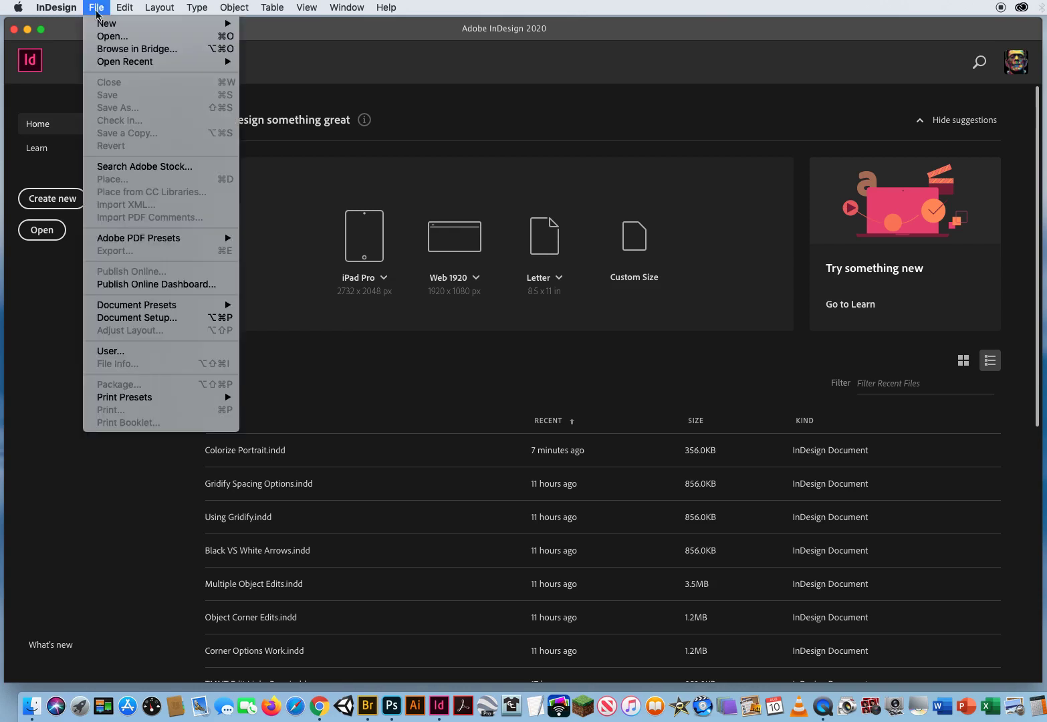
Step: Open Contact Sheet Cascades.indd from the 13 Contact Sheet Cascade folder
left_click(113, 36)
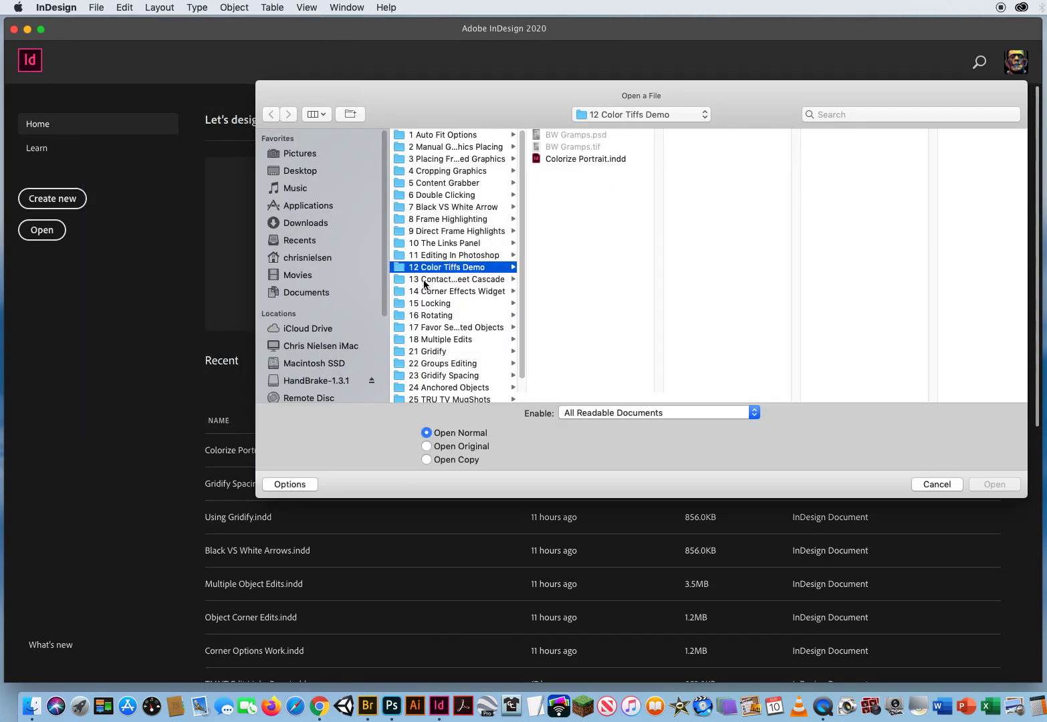
left_click(455, 278)
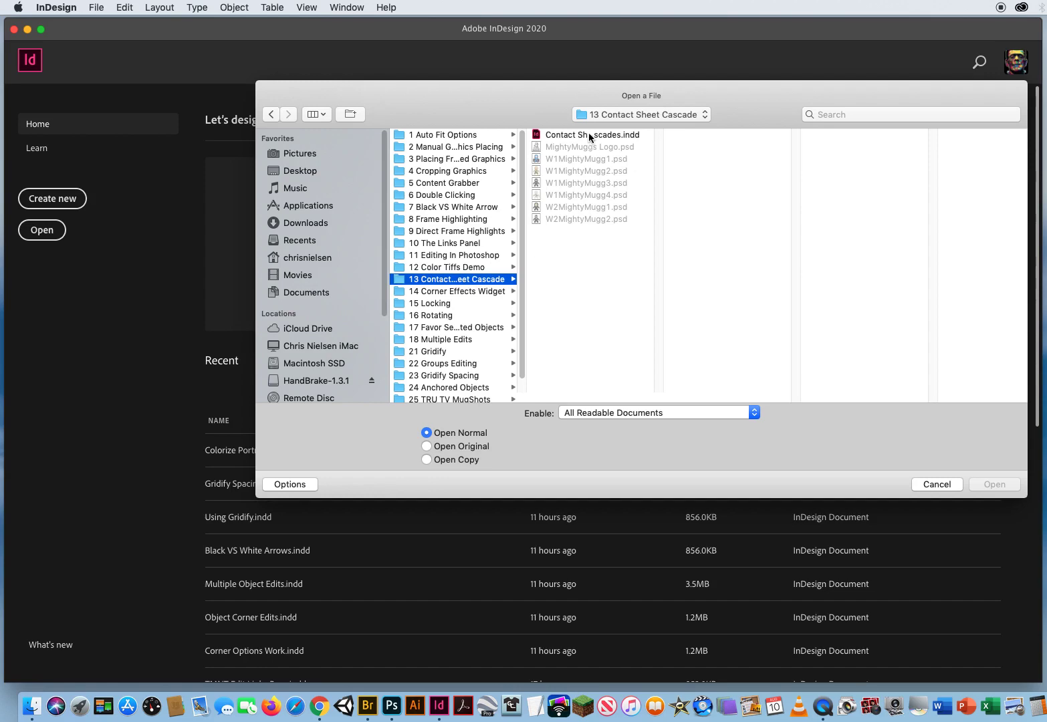
left_click(592, 134)
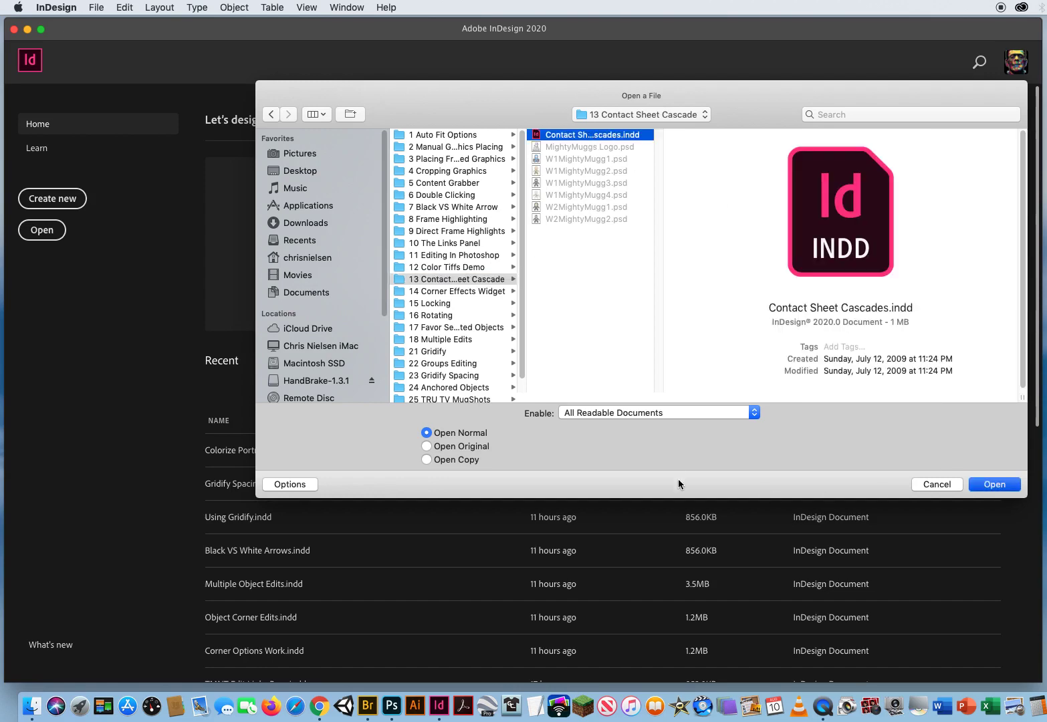
left_click(994, 484)
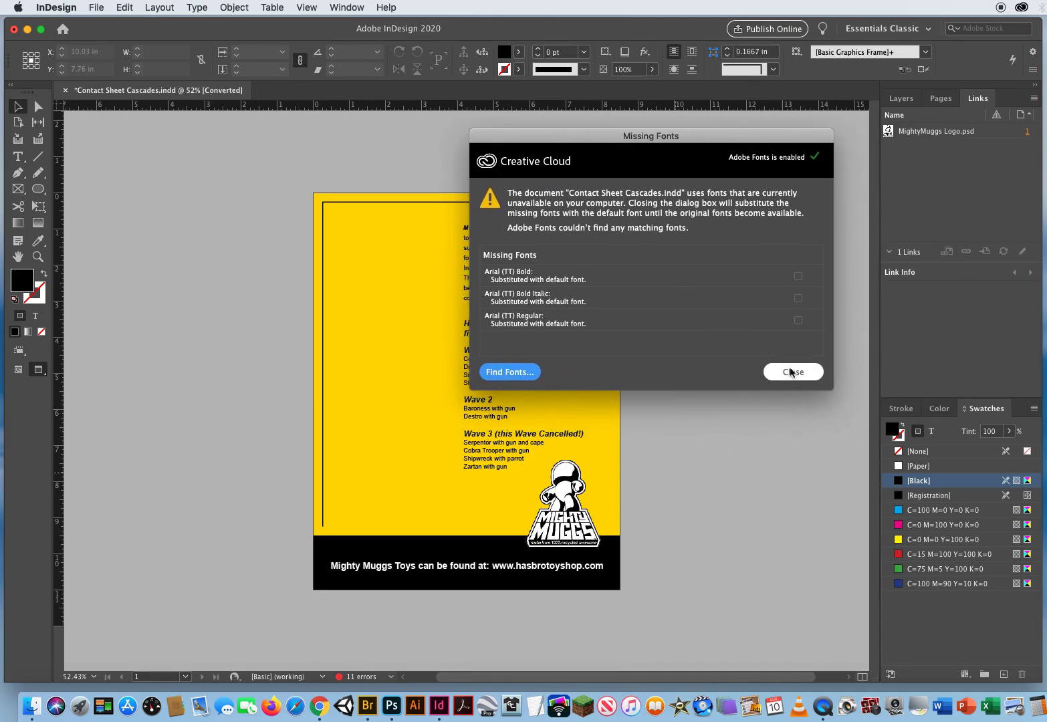
Step: Dismiss the missing fonts warning, show the Layers panel, and start the Place command
left_click(793, 372)
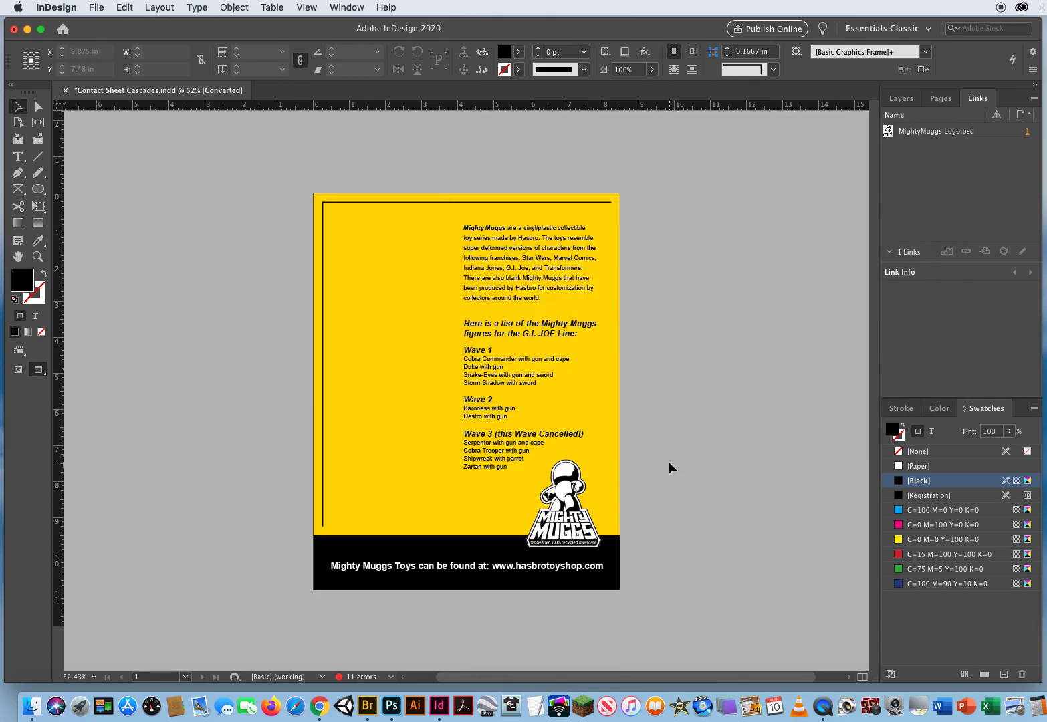
left_click(901, 97)
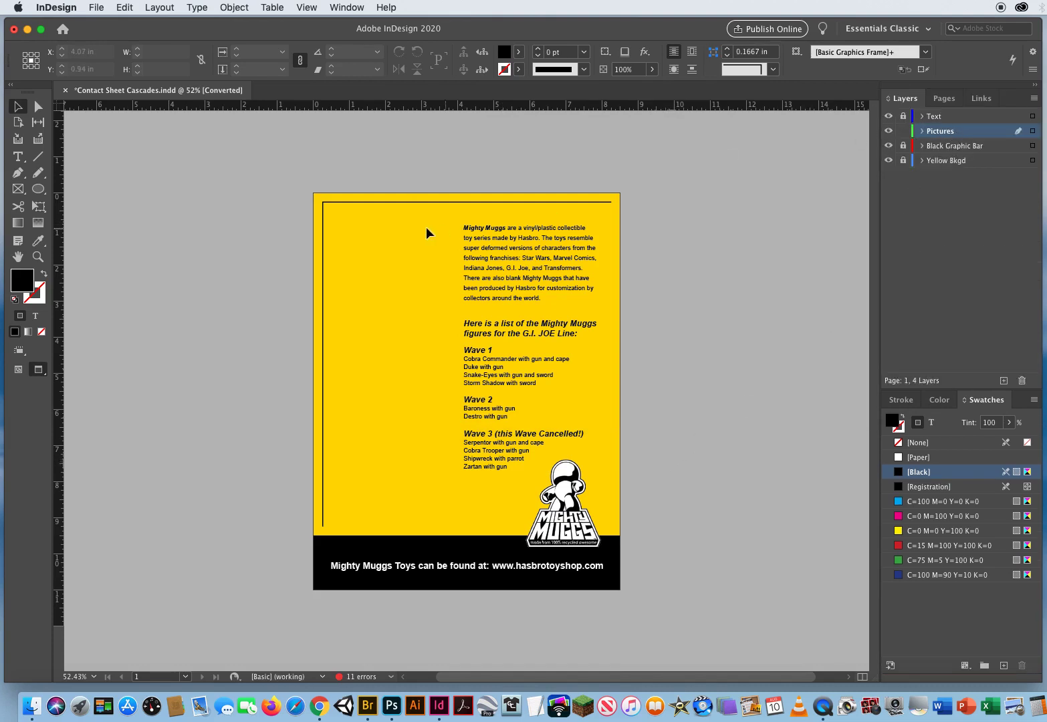
mouse_move(514, 386)
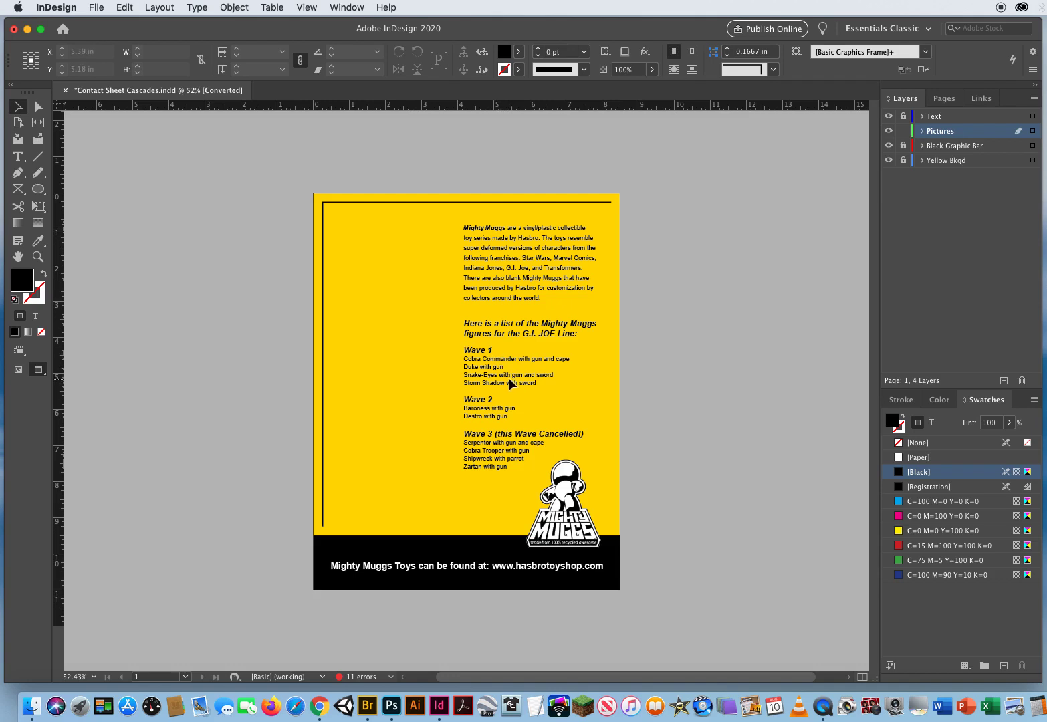
mouse_move(478, 364)
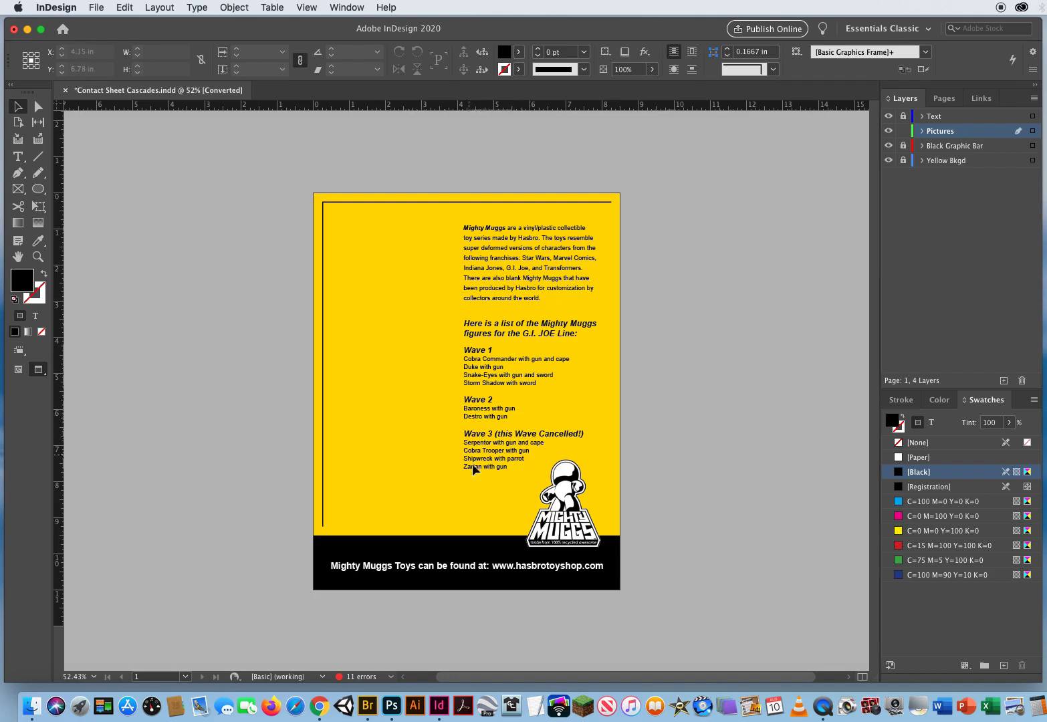
mouse_move(476, 421)
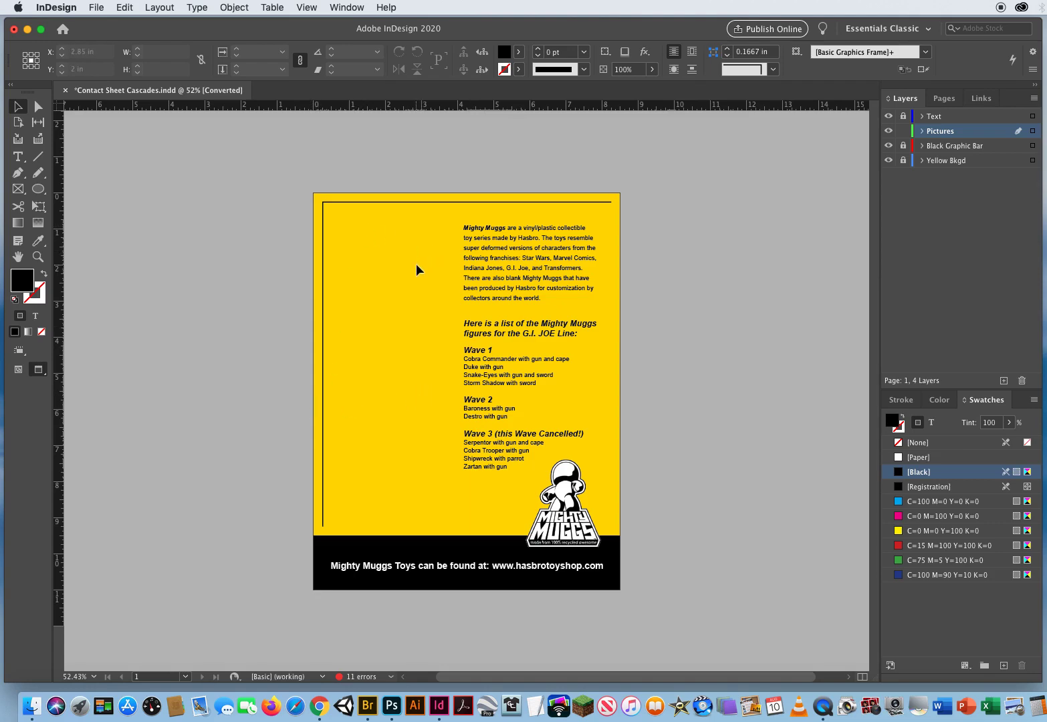
left_click(96, 8)
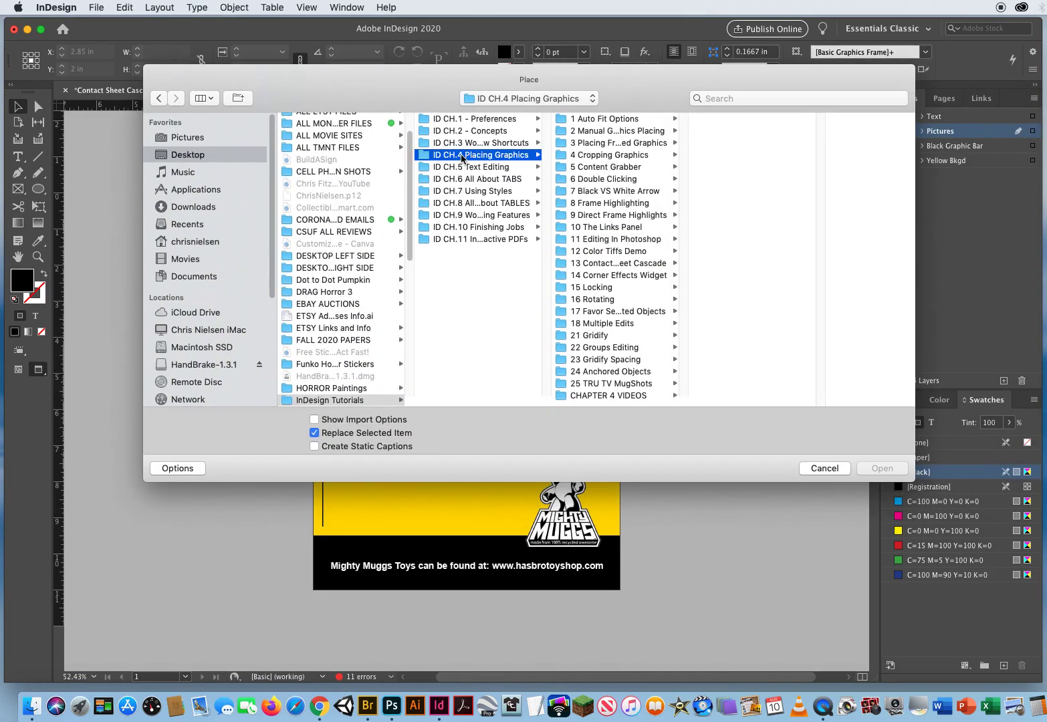
mouse_move(594, 265)
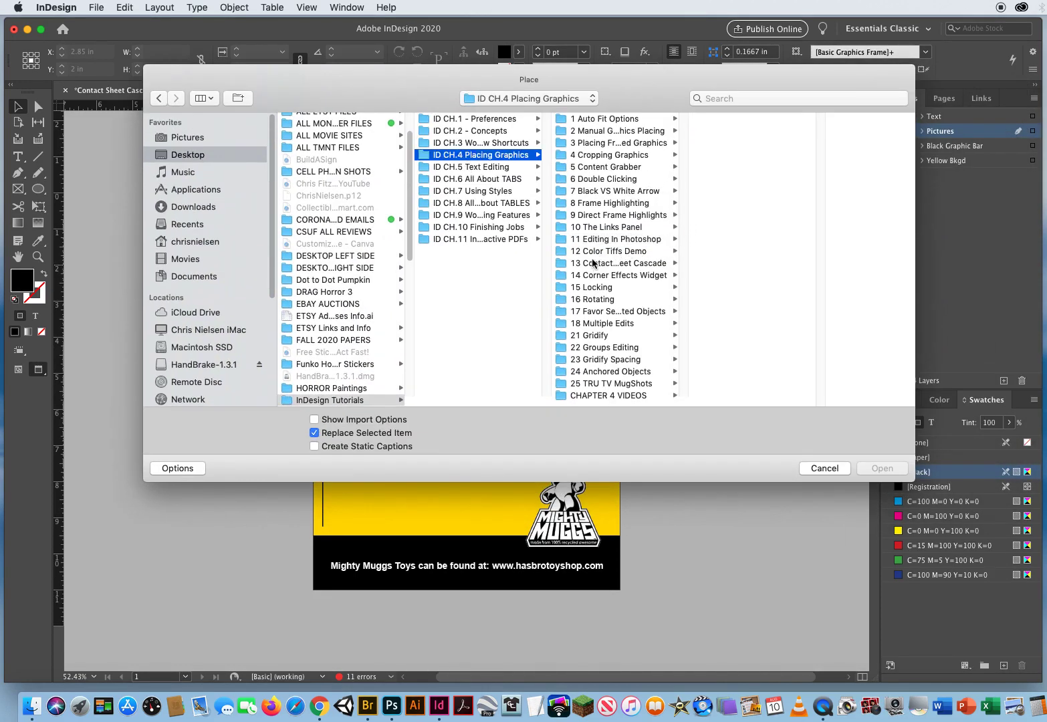
Step: Select the six MightyMugg PSD photos in the 13 Contact Sheet Cascade folder
left_click(616, 262)
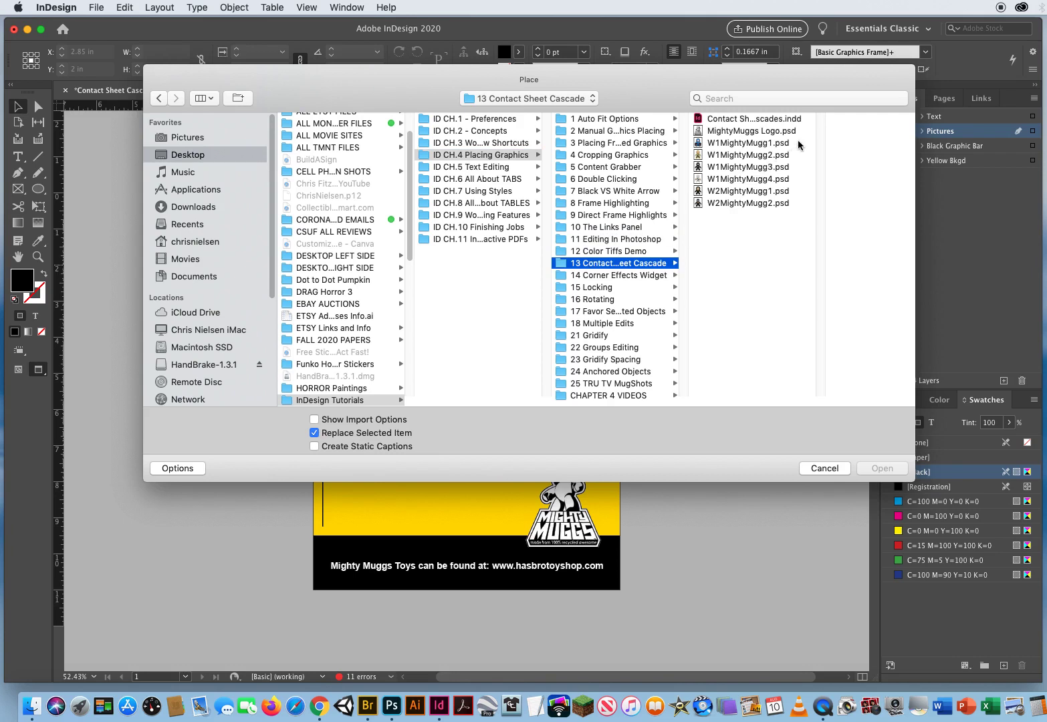
left_click(749, 190)
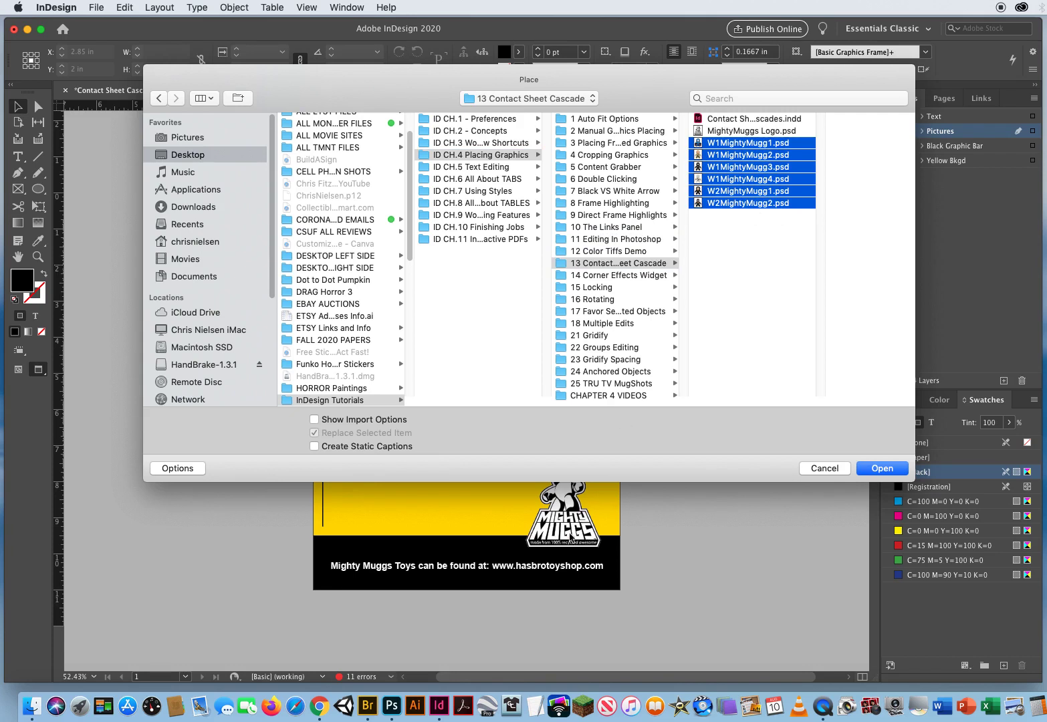
left_click(315, 433)
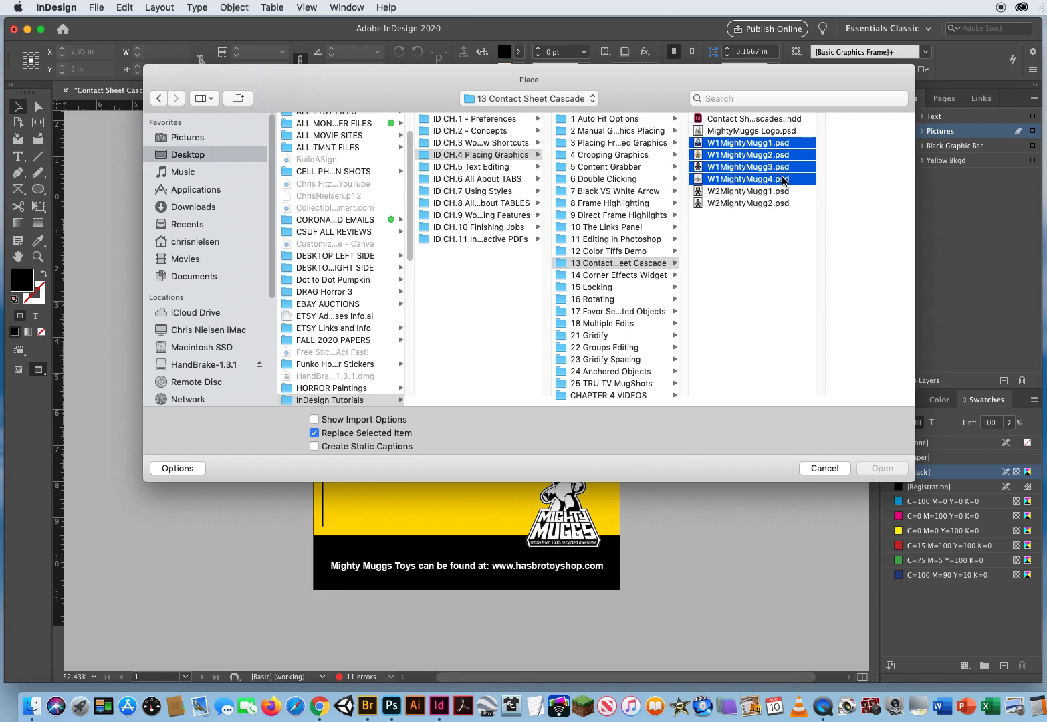
left_click(749, 203)
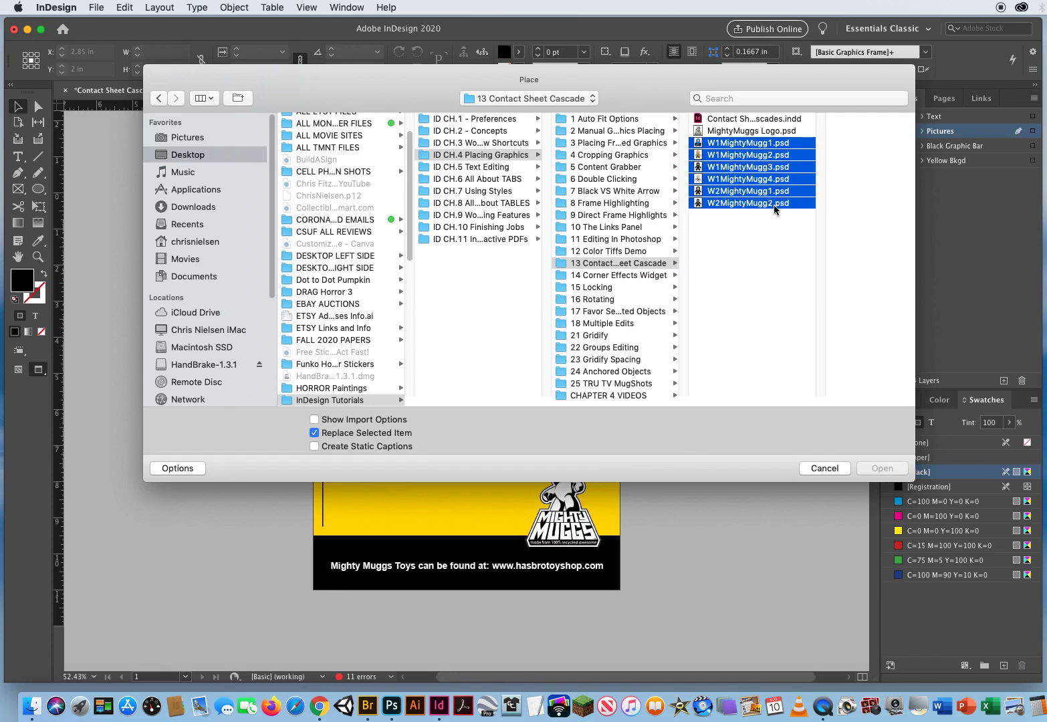
left_click(315, 433)
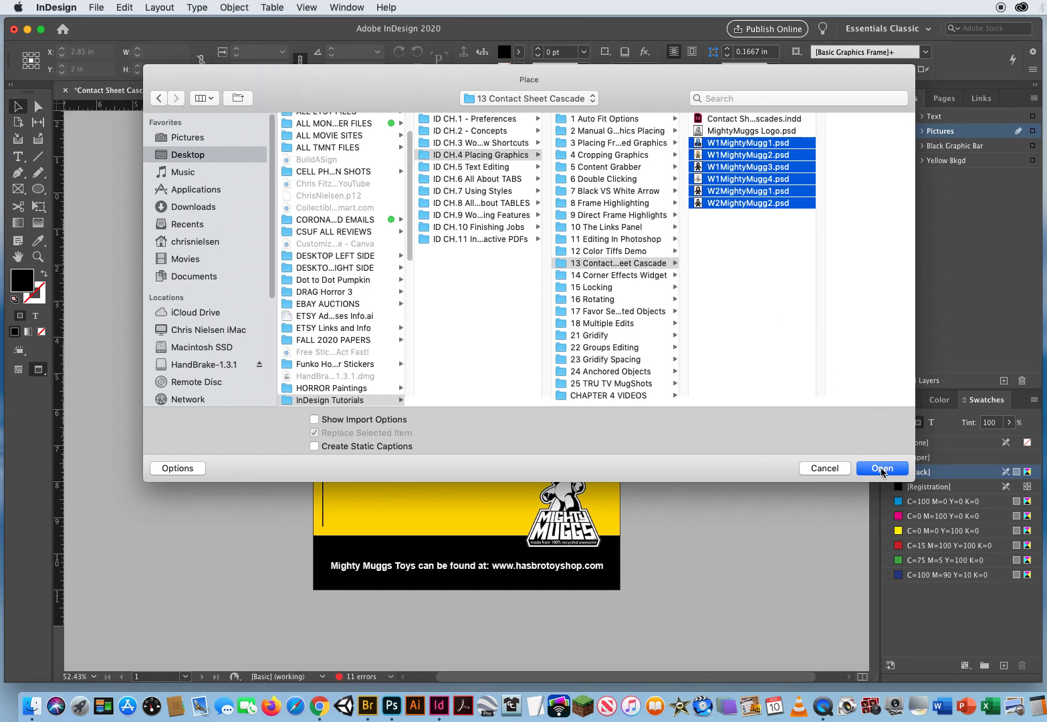
Step: Load the six selected toy photos into the place cursor
left_click(883, 468)
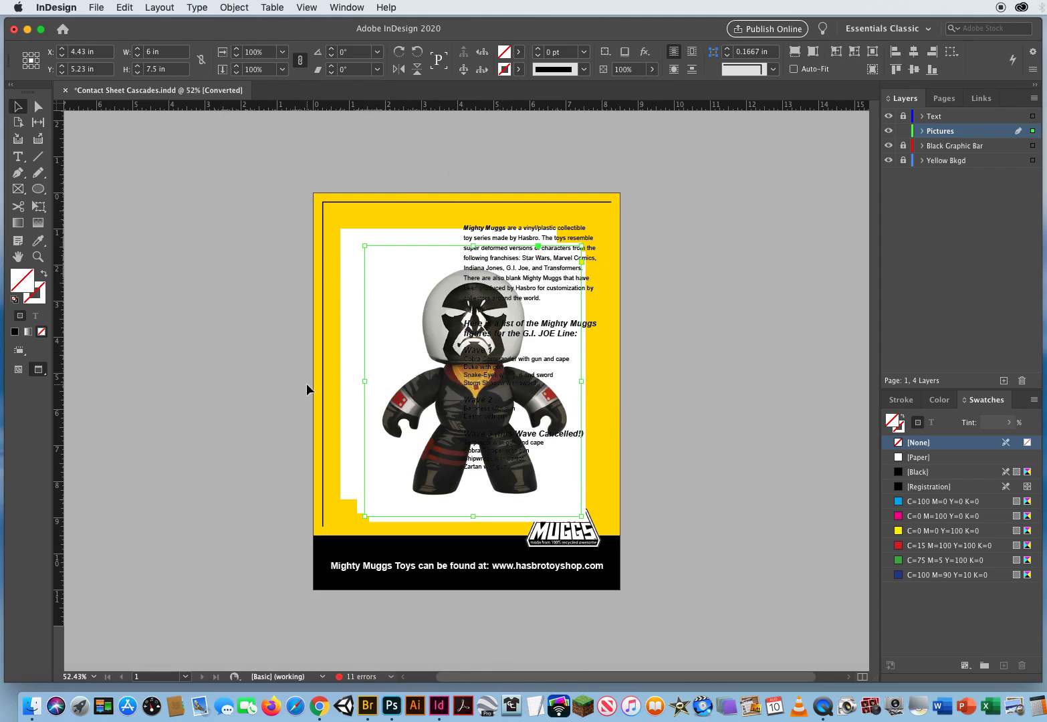
mouse_move(336, 219)
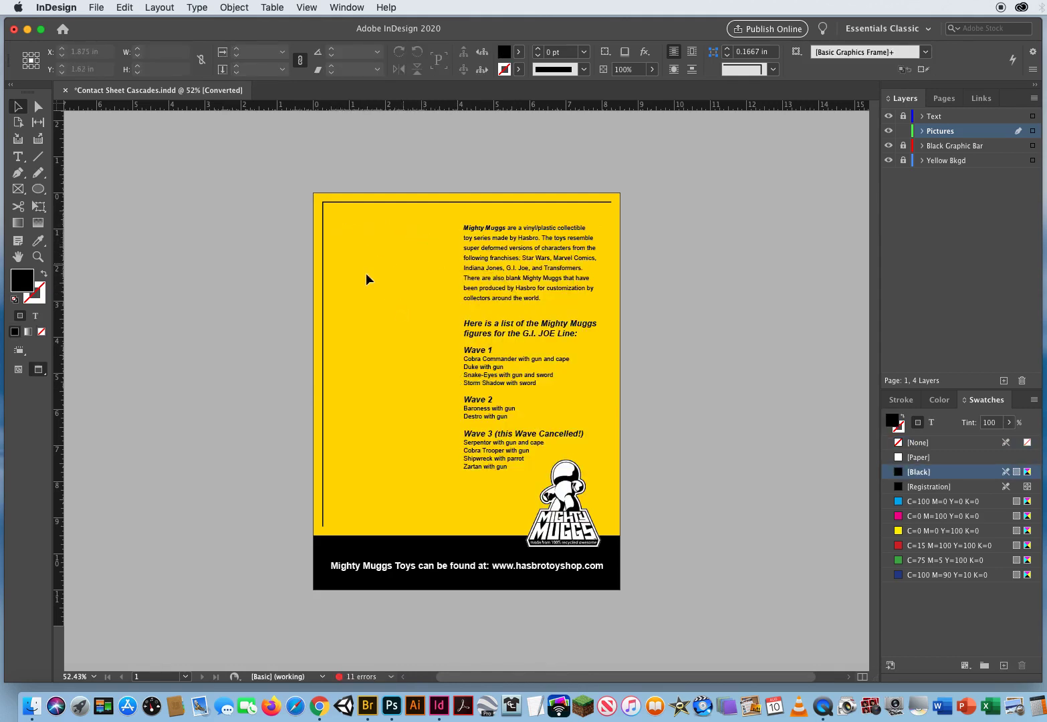
mouse_move(375, 326)
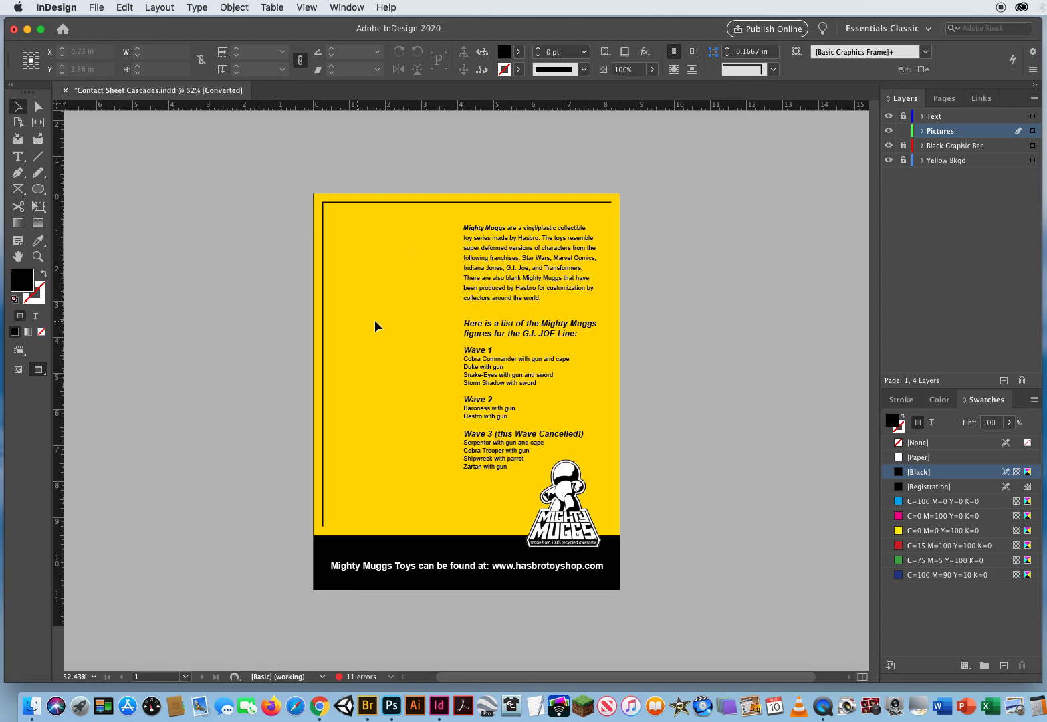
mouse_move(426, 414)
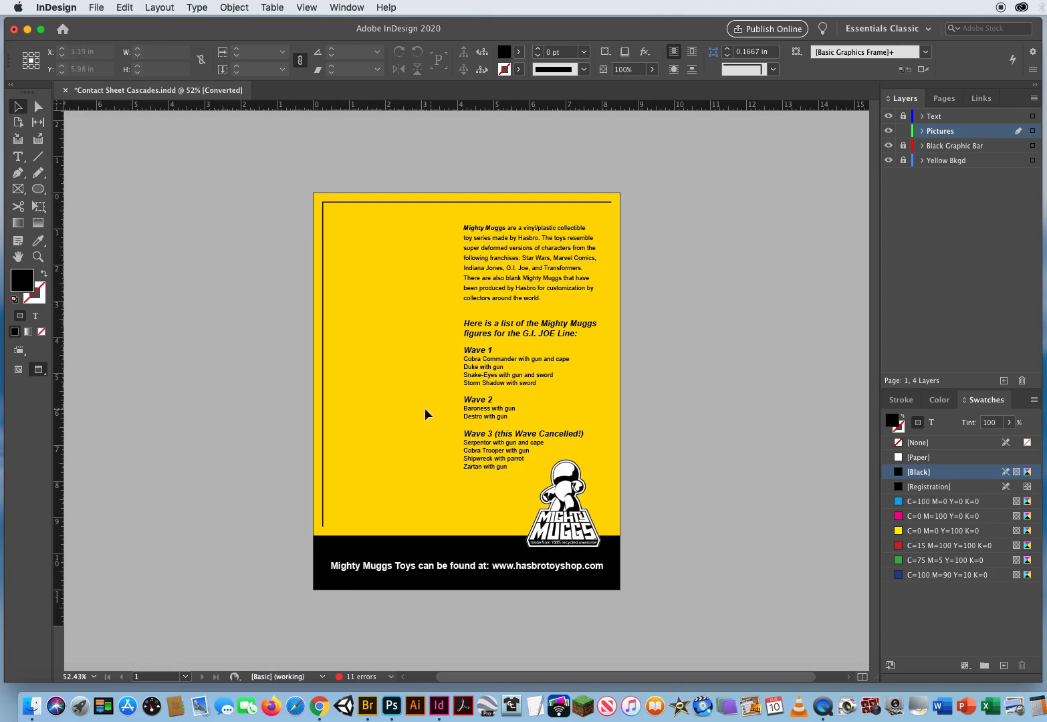
mouse_move(426, 337)
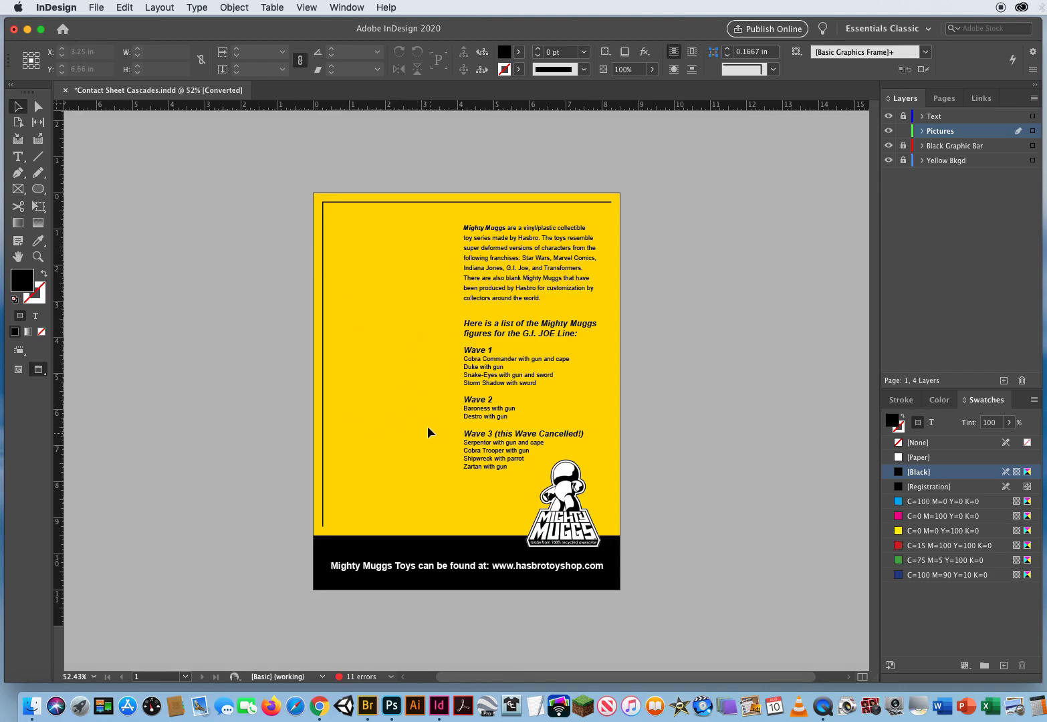
mouse_move(409, 361)
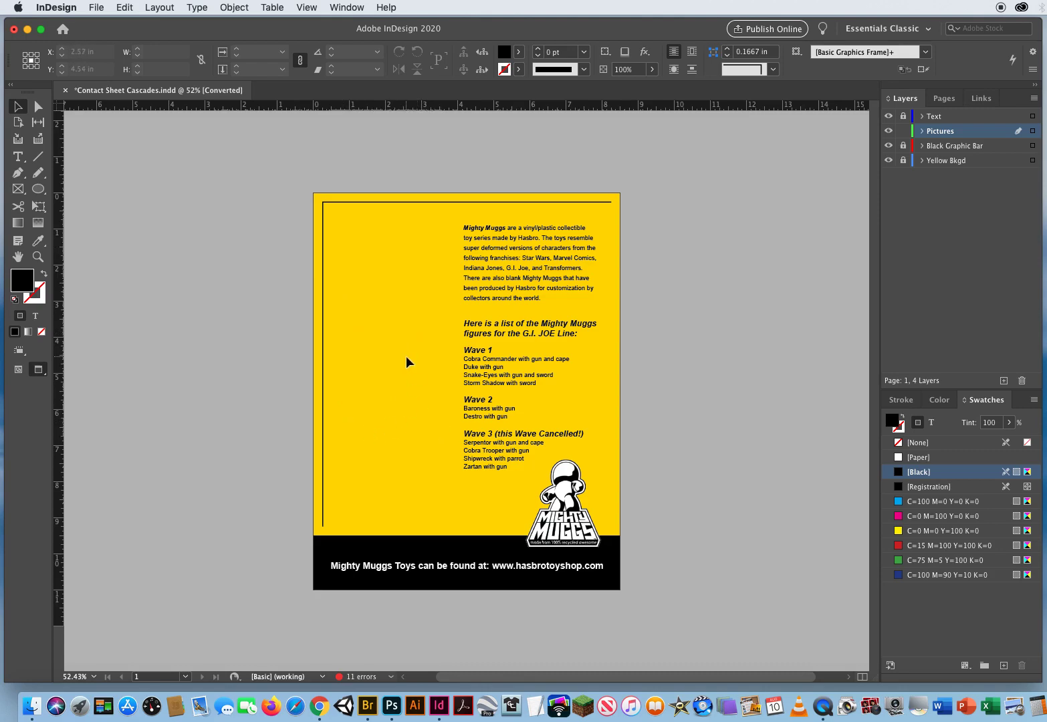
Step: Reload the six MightyMugg photos via Place for a two-by-three grid beside the text
left_click(96, 8)
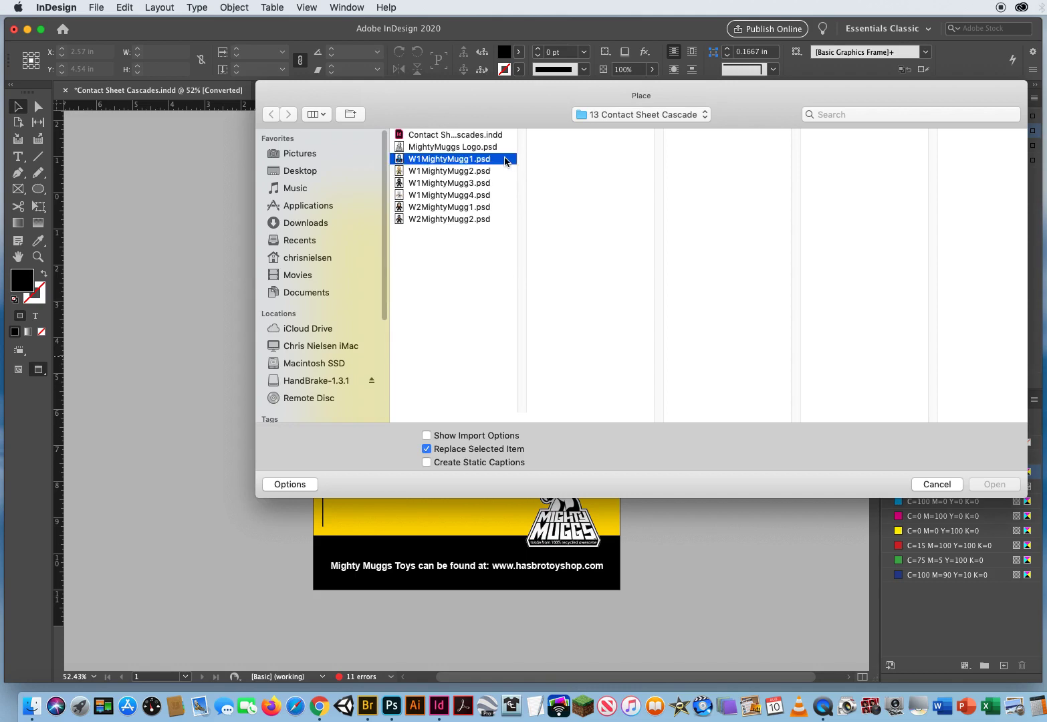
left_click(449, 219)
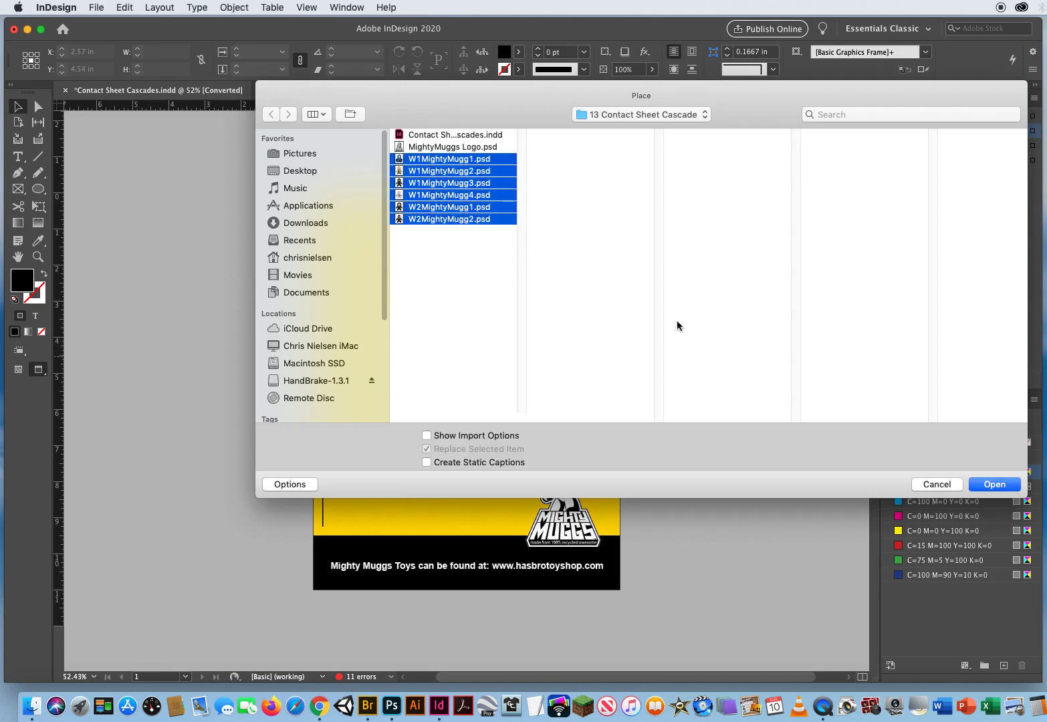
left_click(995, 484)
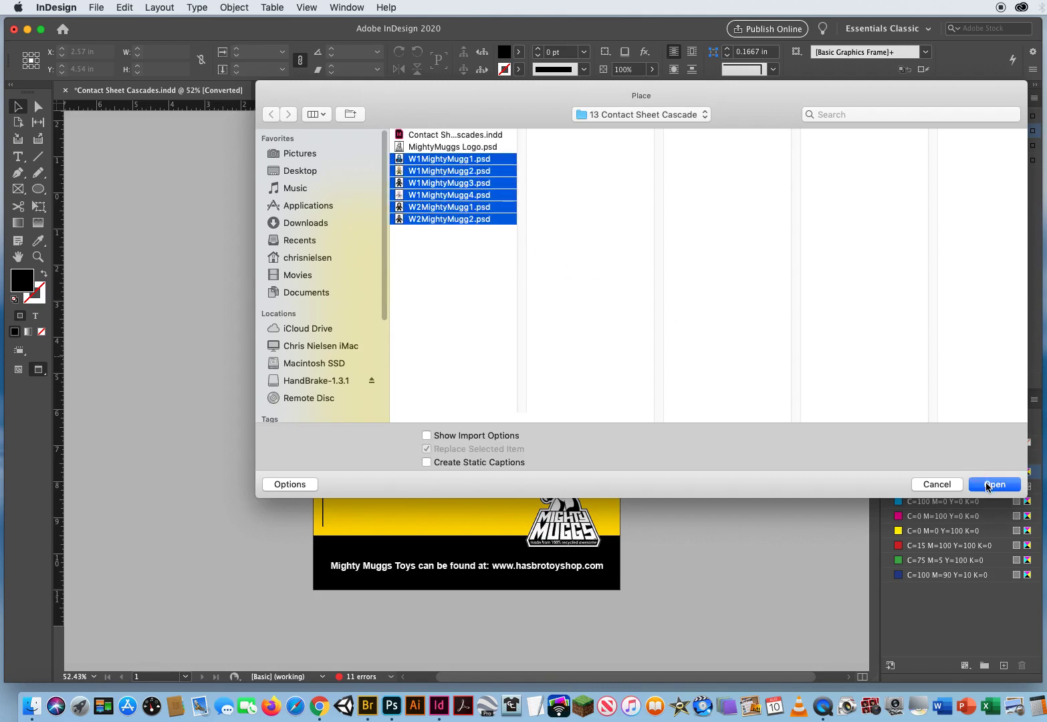
left_click(995, 484)
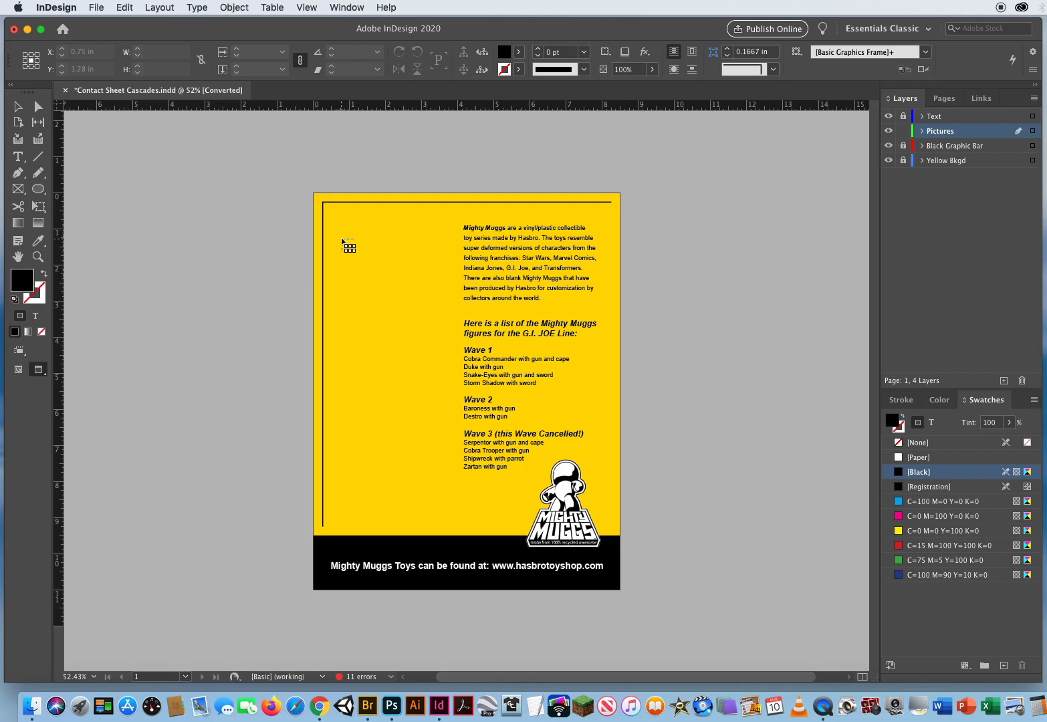
mouse_move(353, 254)
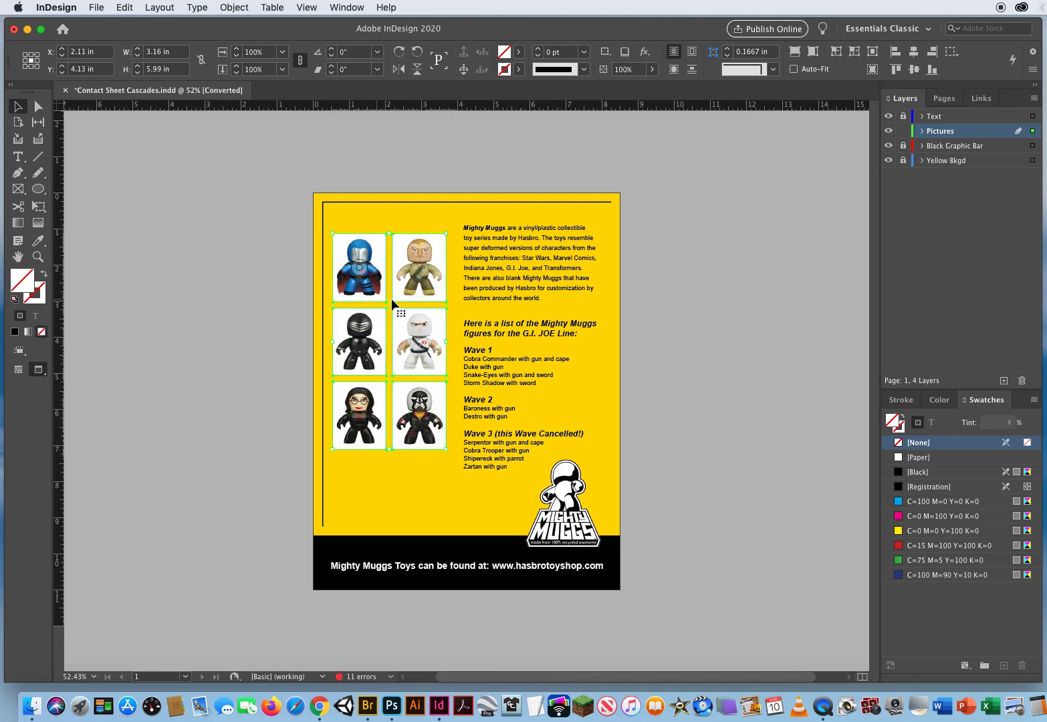
mouse_move(436, 297)
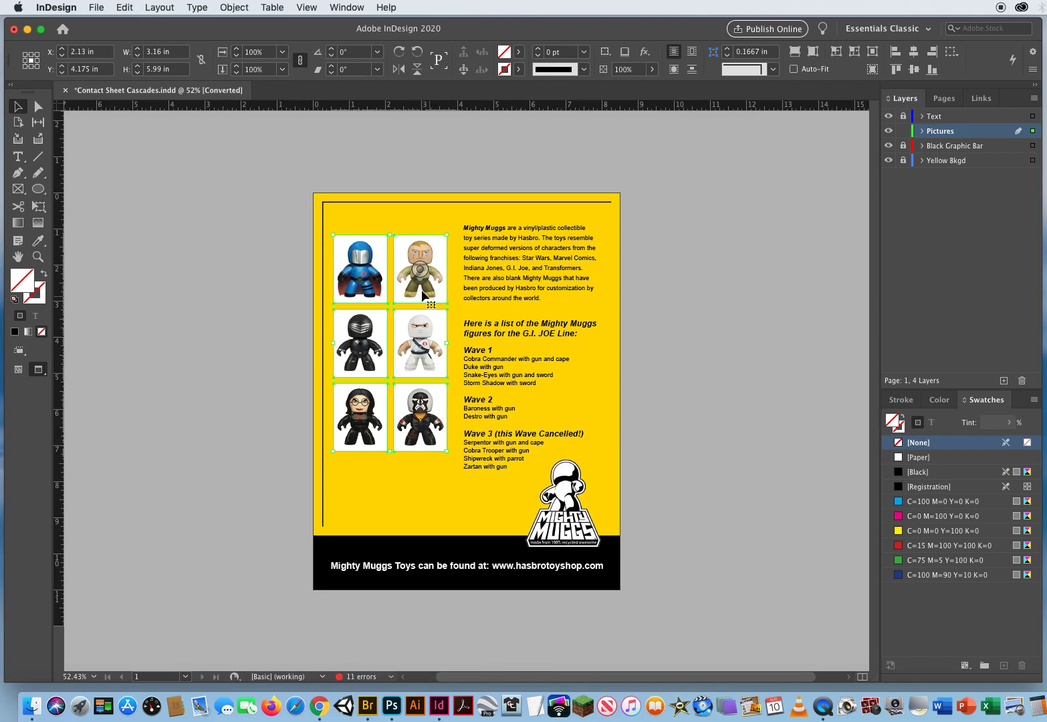
Step: Fit the six frames to their pictures and give them a black 3 pt stroke
left_click(234, 8)
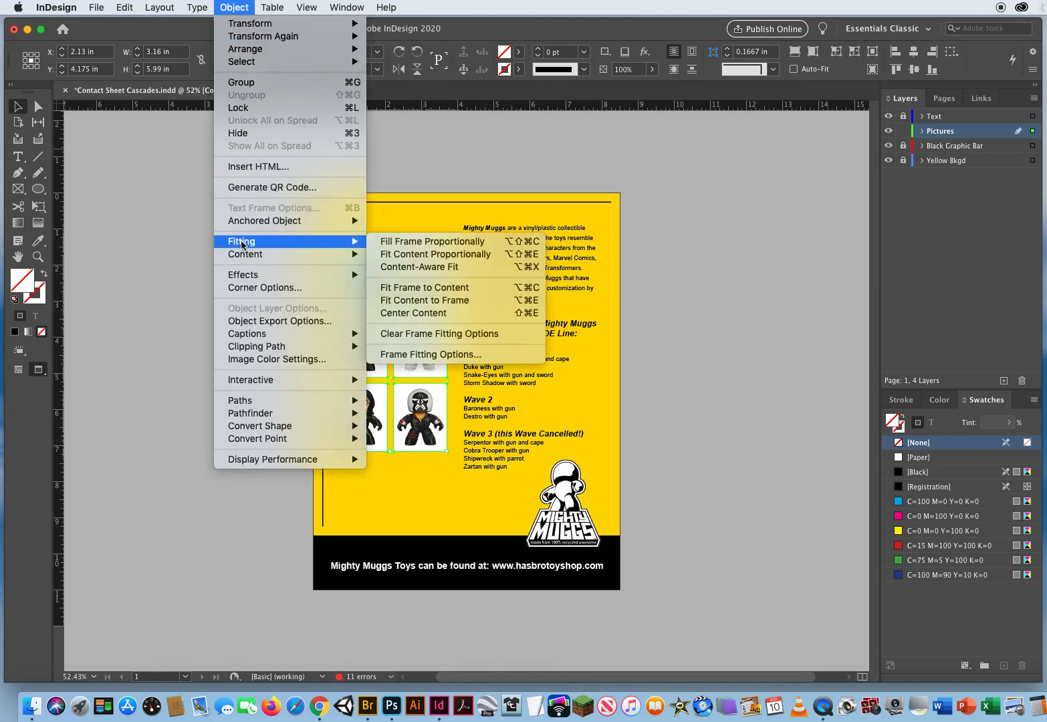
mouse_move(426, 288)
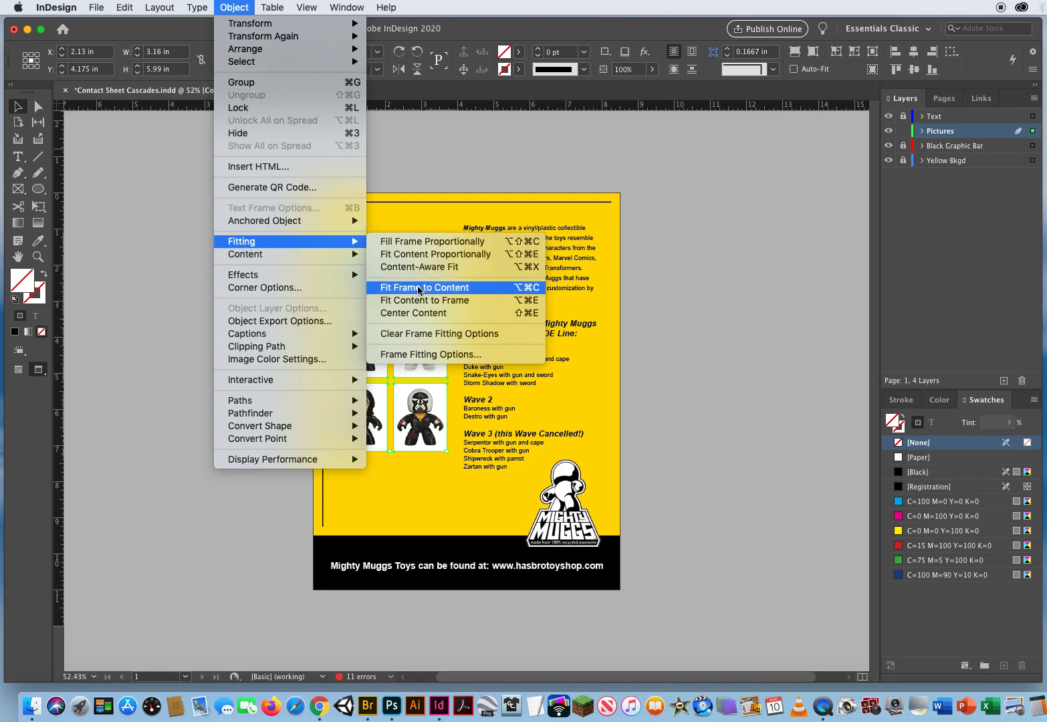
left_click(426, 288)
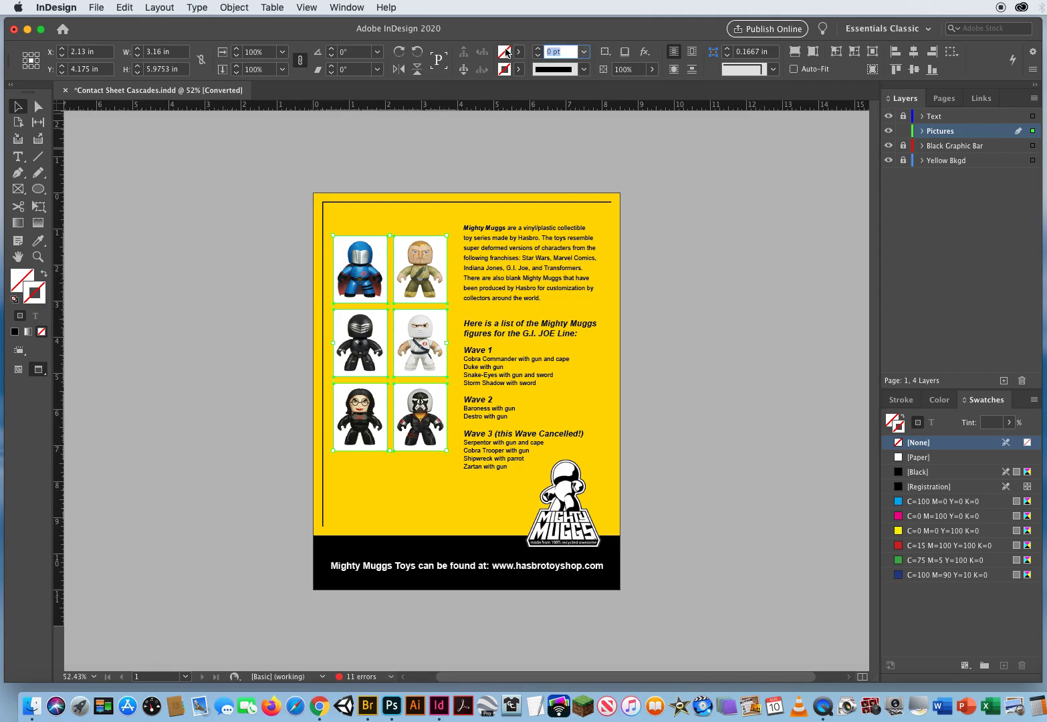
left_click(919, 471)
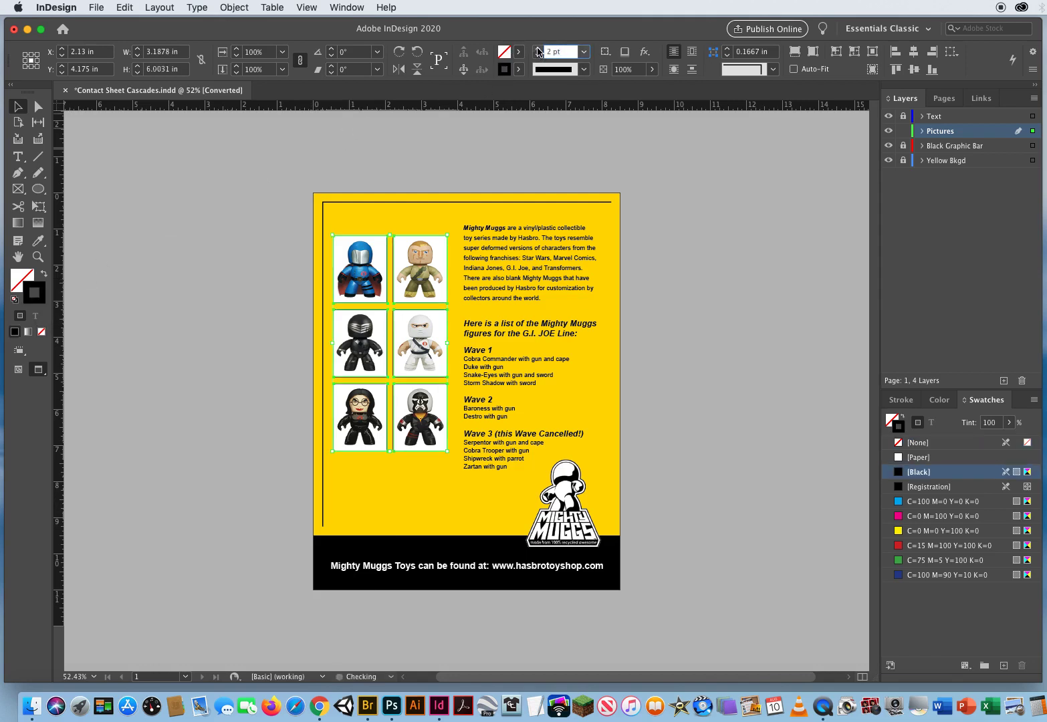
left_click(539, 51)
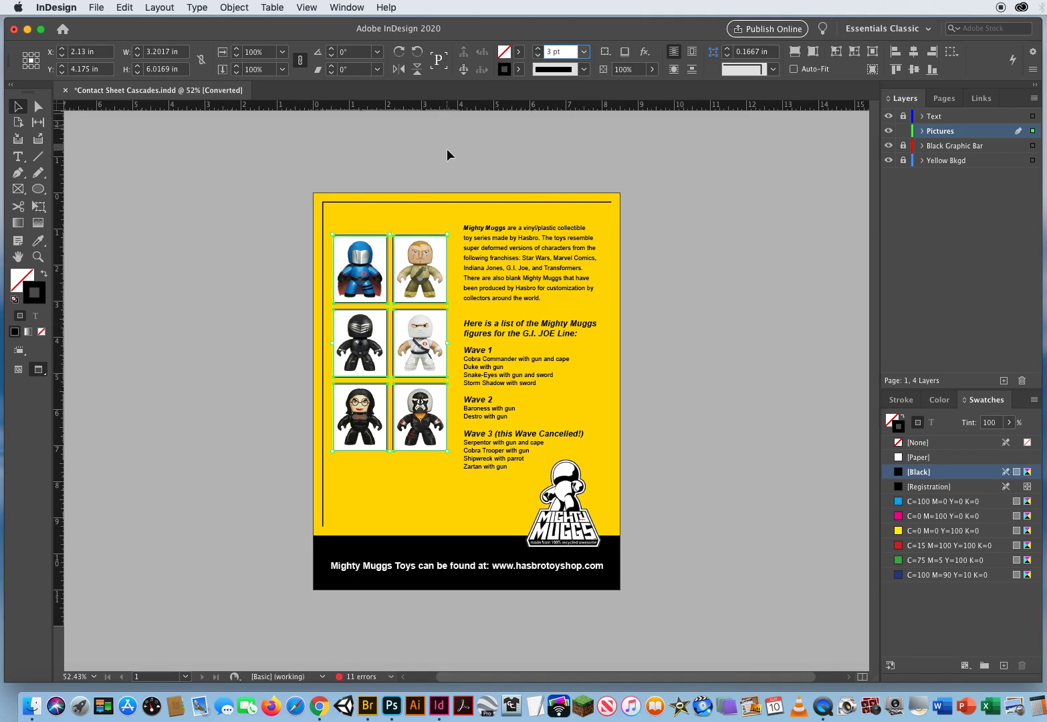
left_click(238, 257)
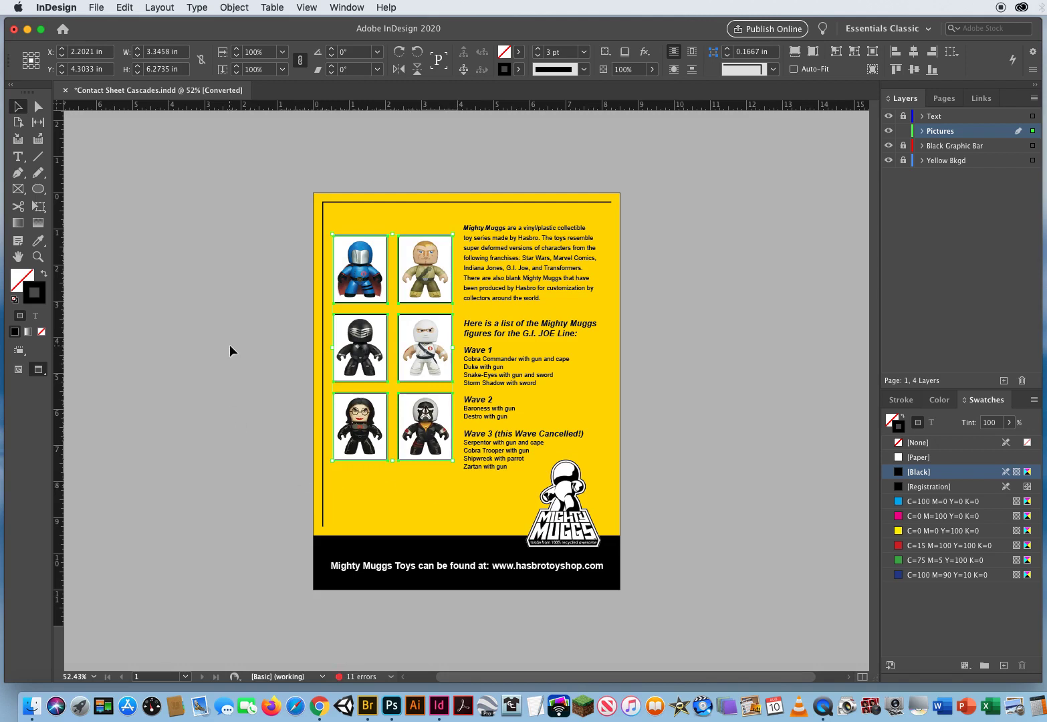
Step: Move the bottom pair of photos lower to separate it from the rows above
left_click(230, 351)
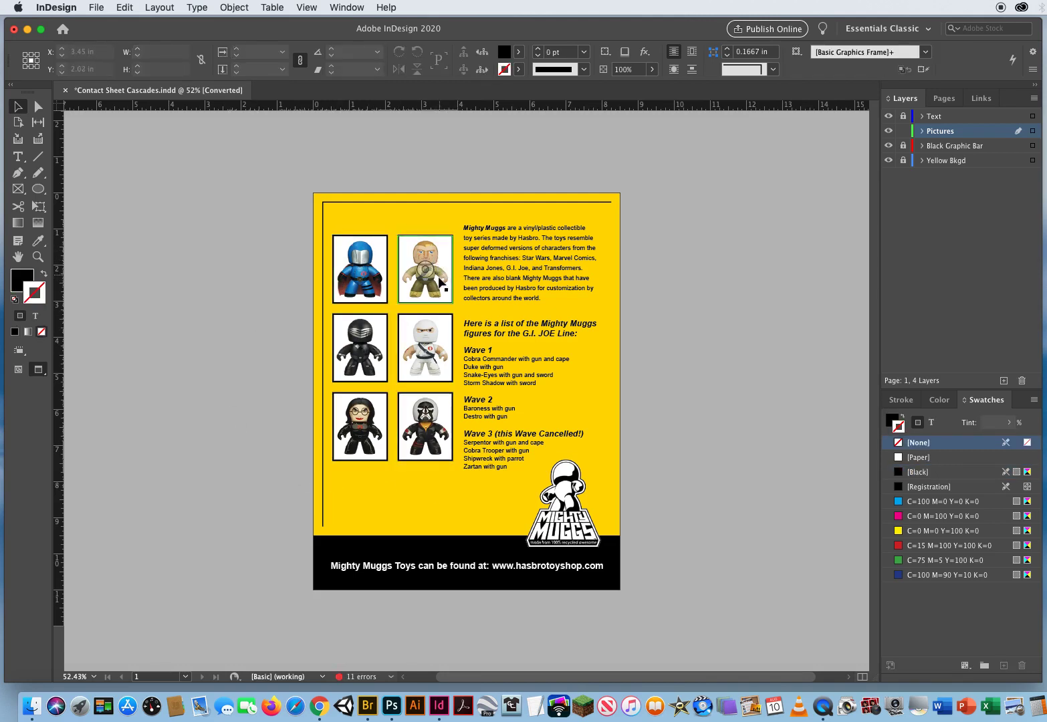
left_click(283, 415)
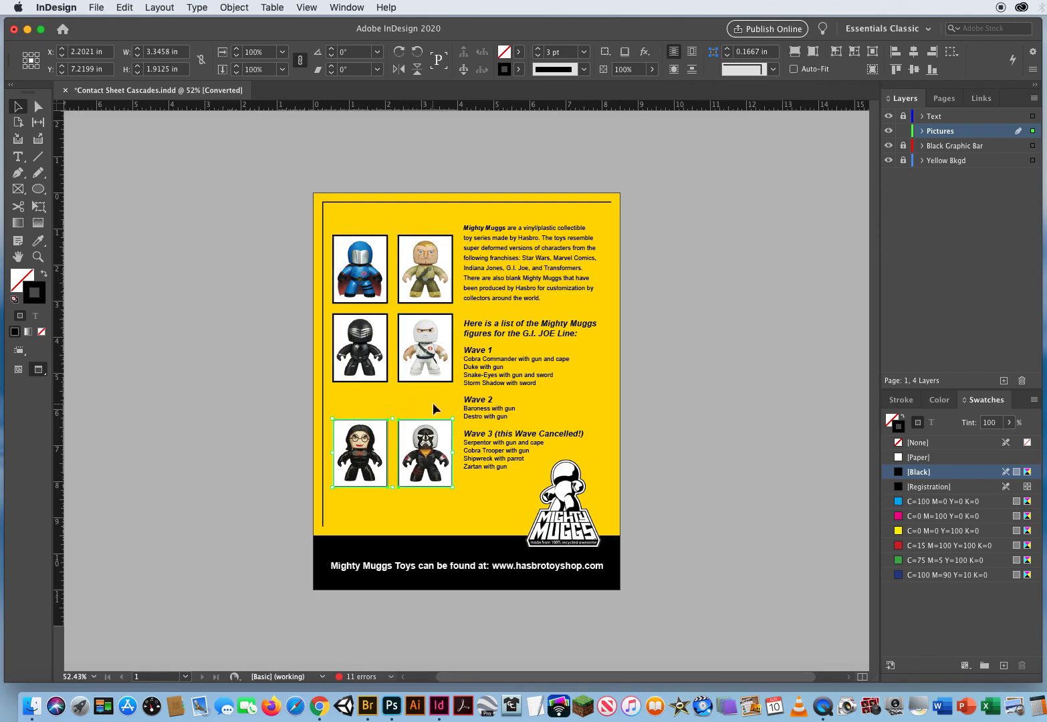
left_click(246, 383)
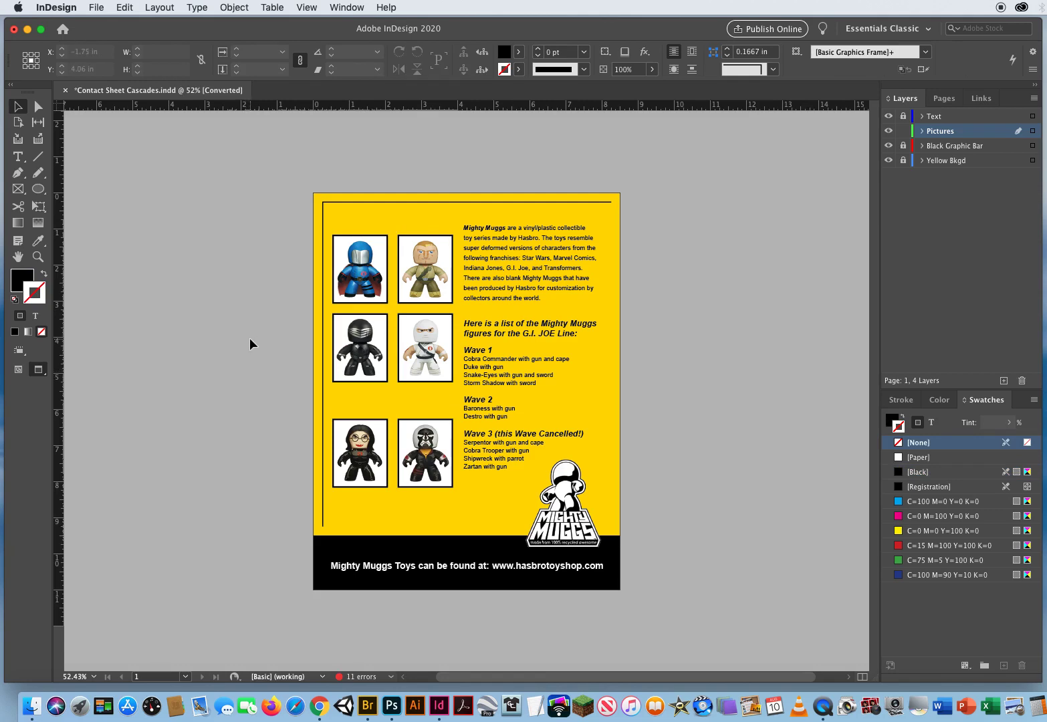
mouse_move(280, 254)
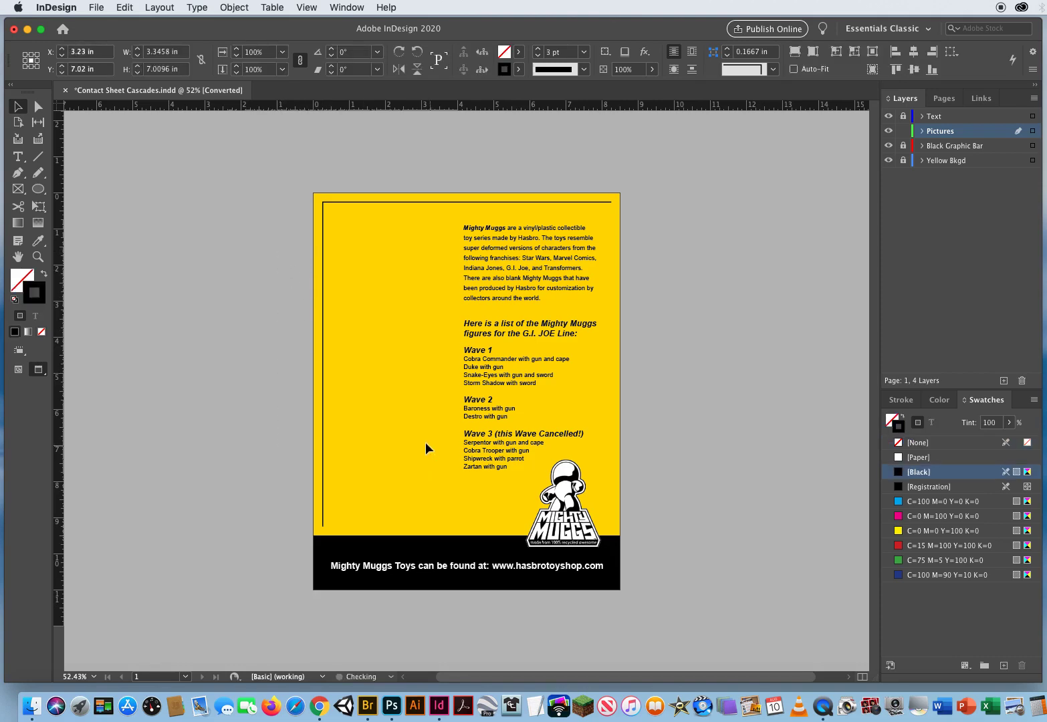
Step: Place the six MightyMugg PSDs again as a larger two-by-three grid and select the frames
left_click(373, 324)
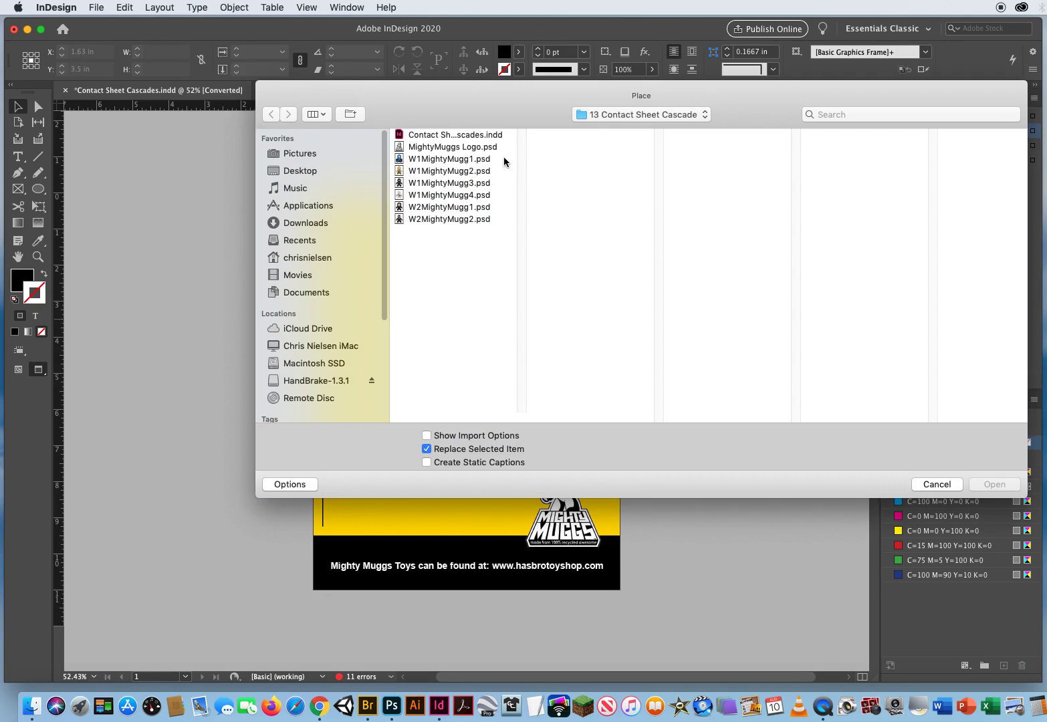
left_click(450, 219)
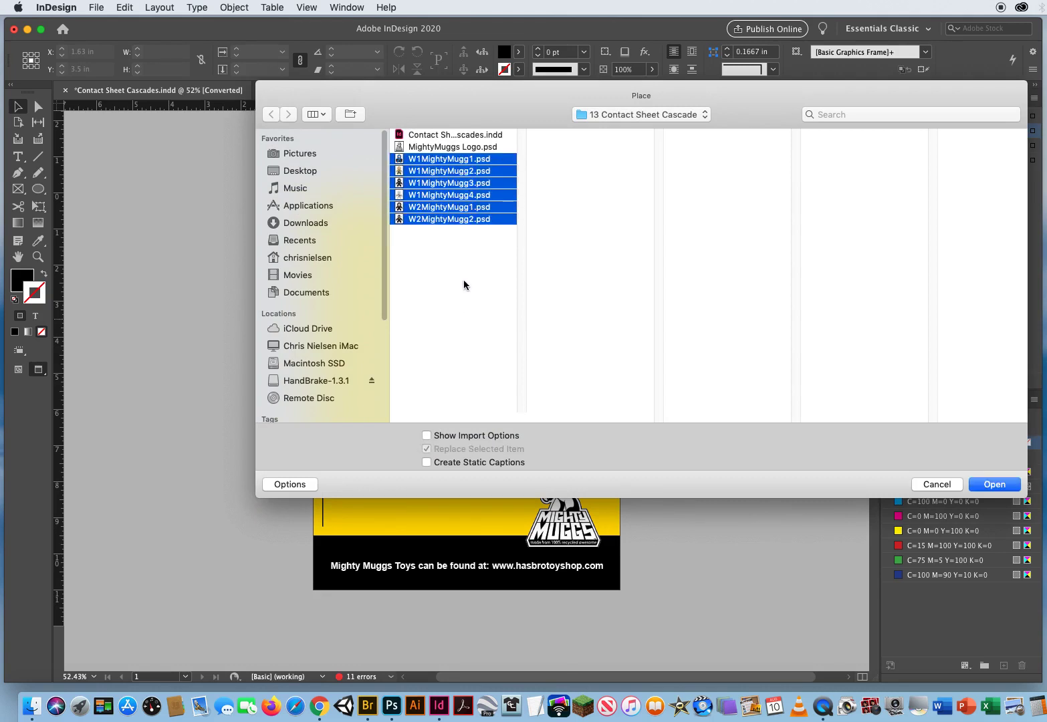
mouse_move(545, 270)
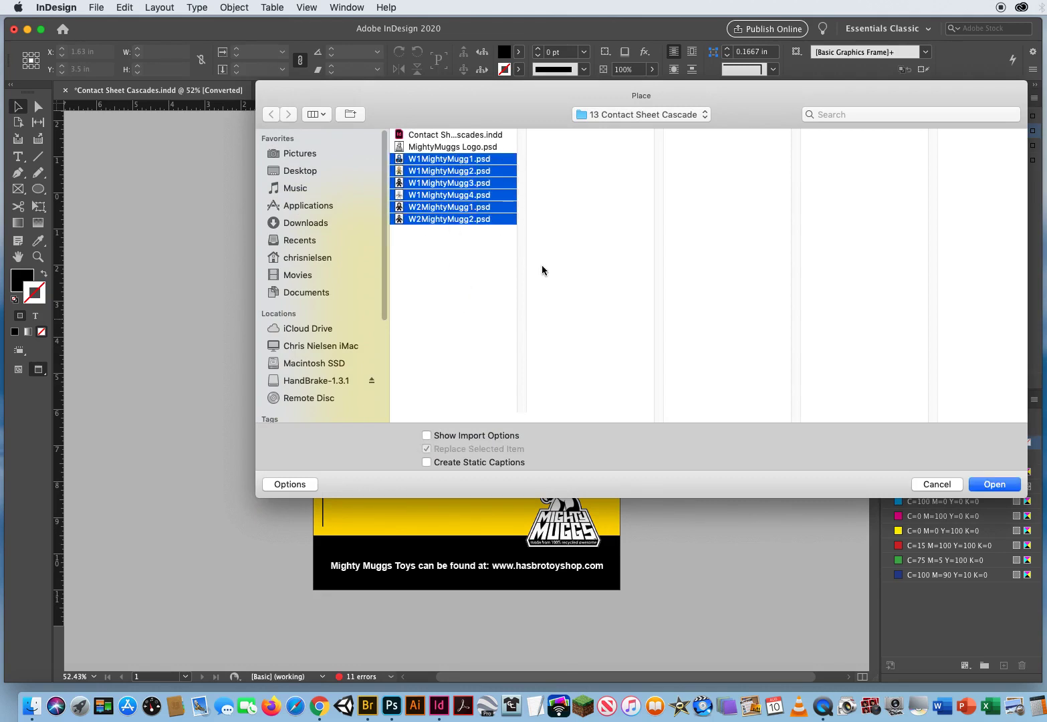
left_click(995, 484)
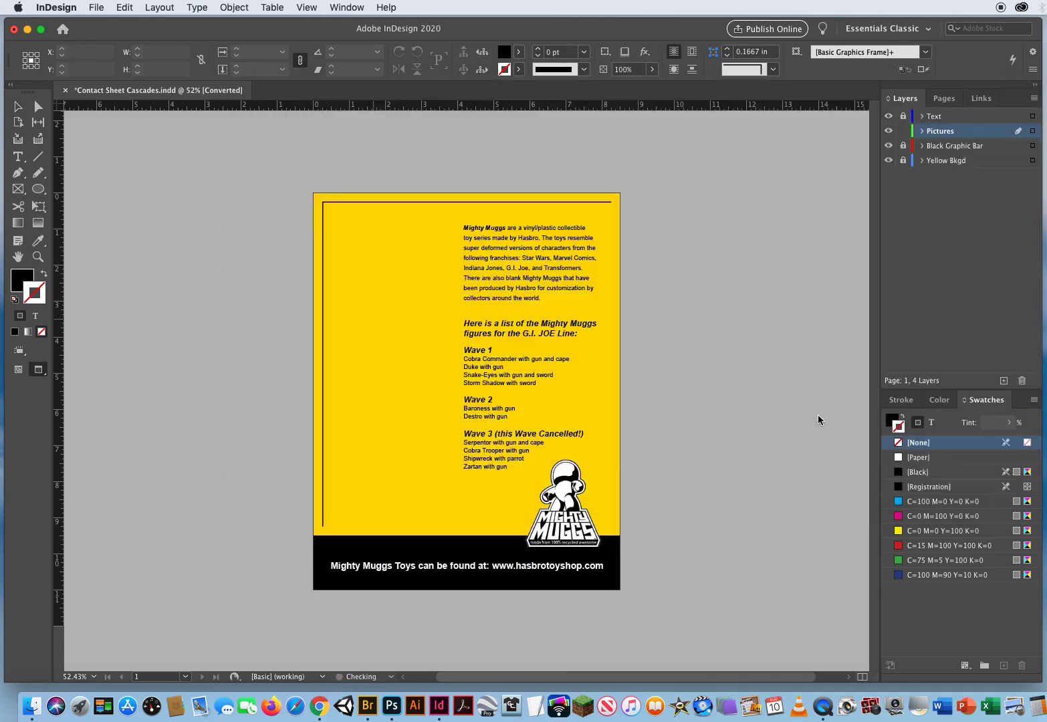
left_click(381, 286)
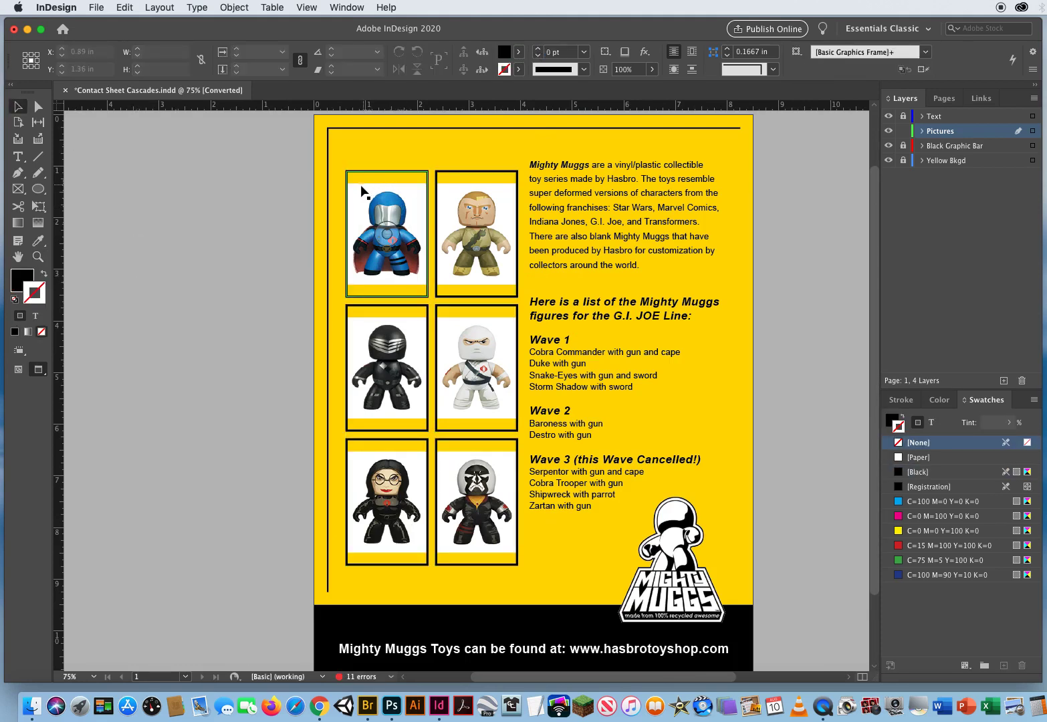
left_click(182, 291)
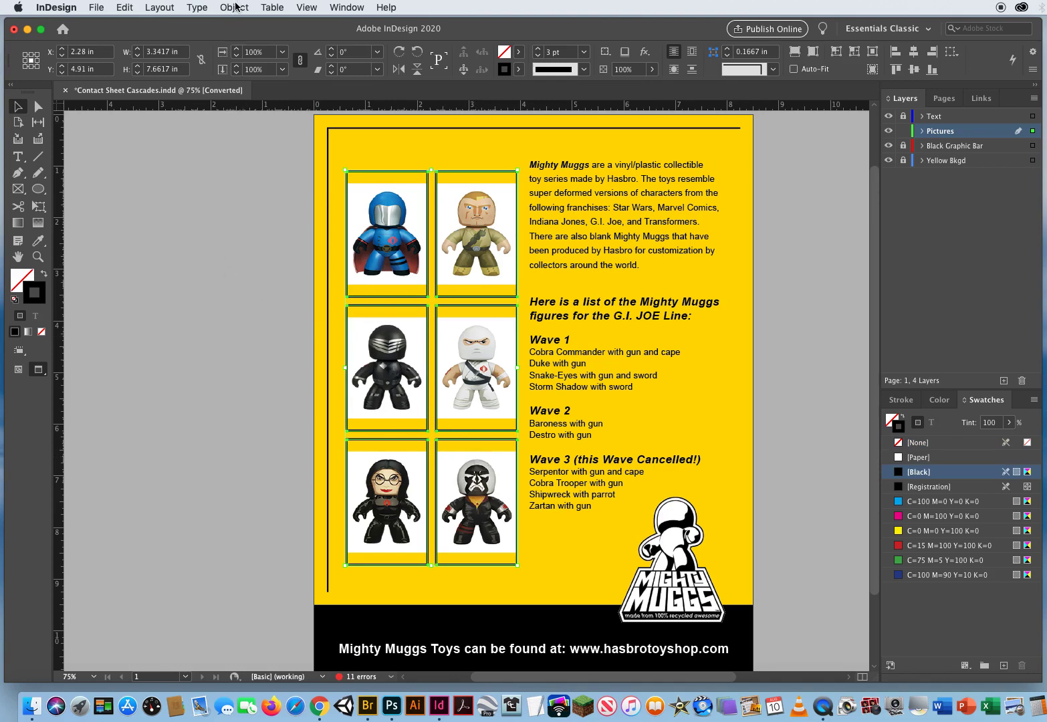
Step: Fit the six photo frames tightly to their pictures with Fit Frame to Content
left_click(233, 8)
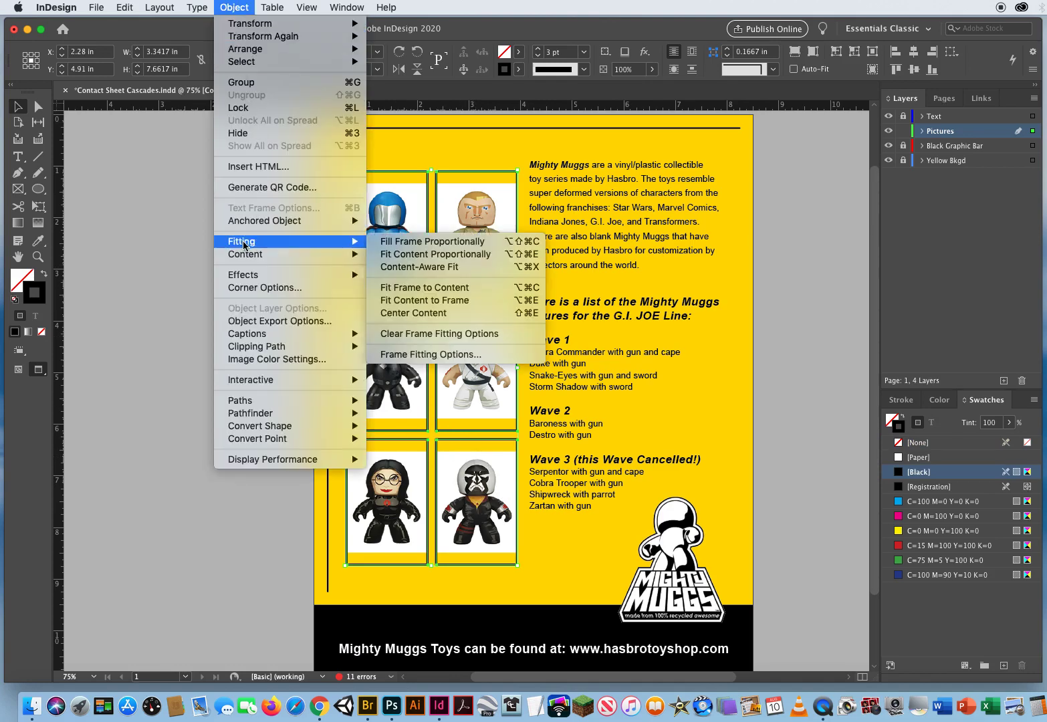
mouse_move(454, 287)
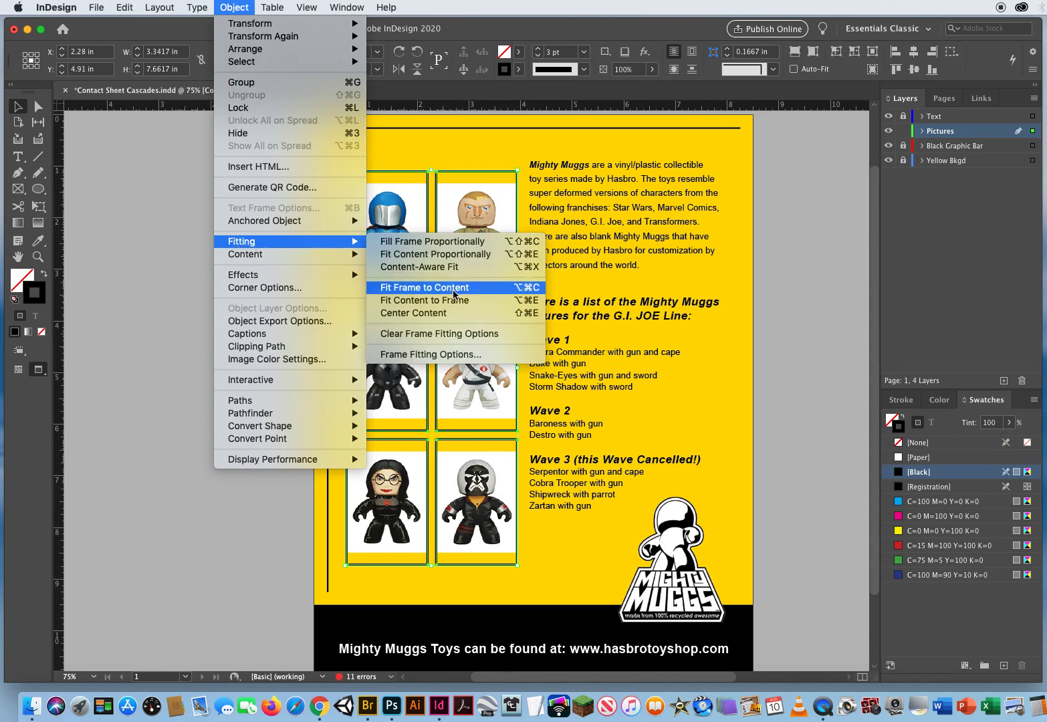
left_click(423, 288)
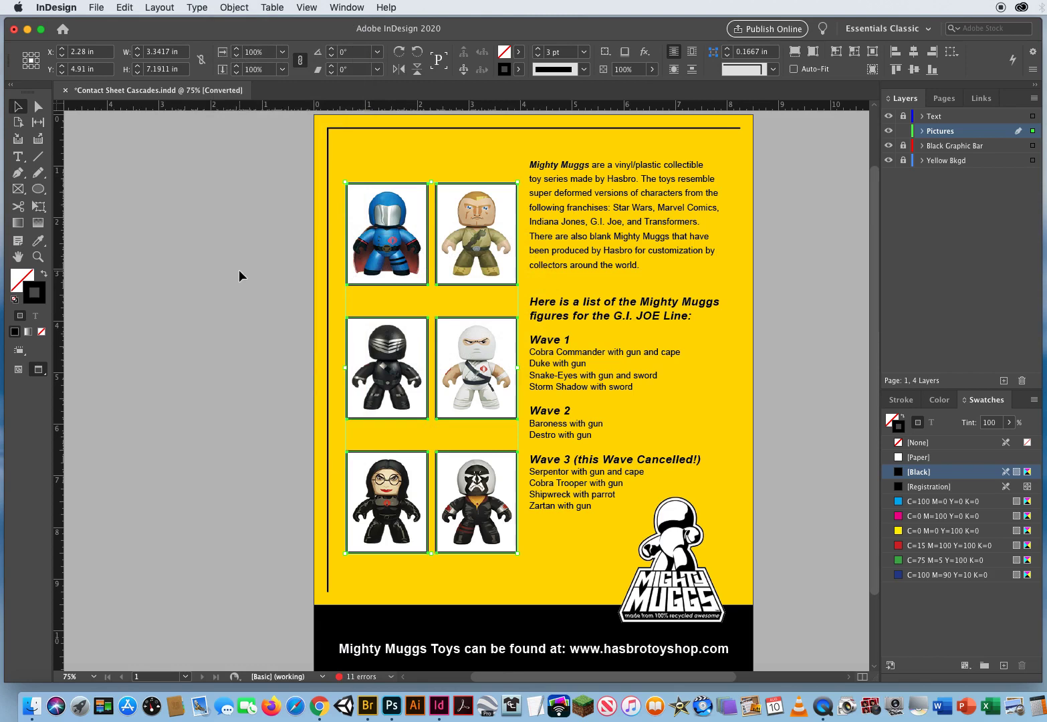
mouse_move(347, 251)
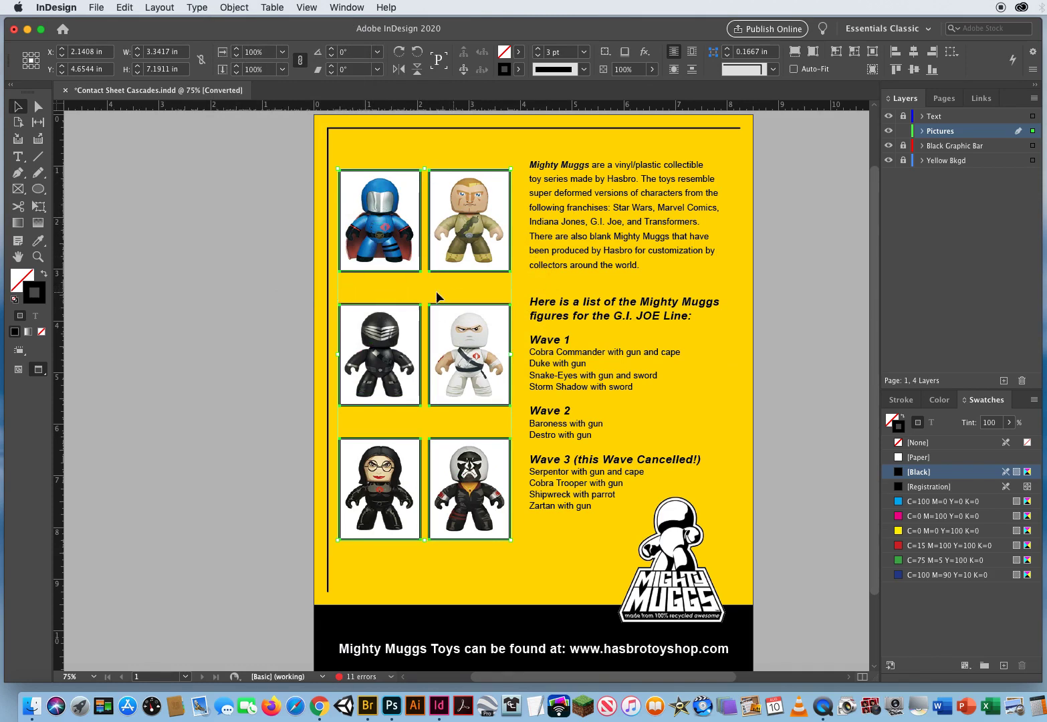
mouse_move(444, 426)
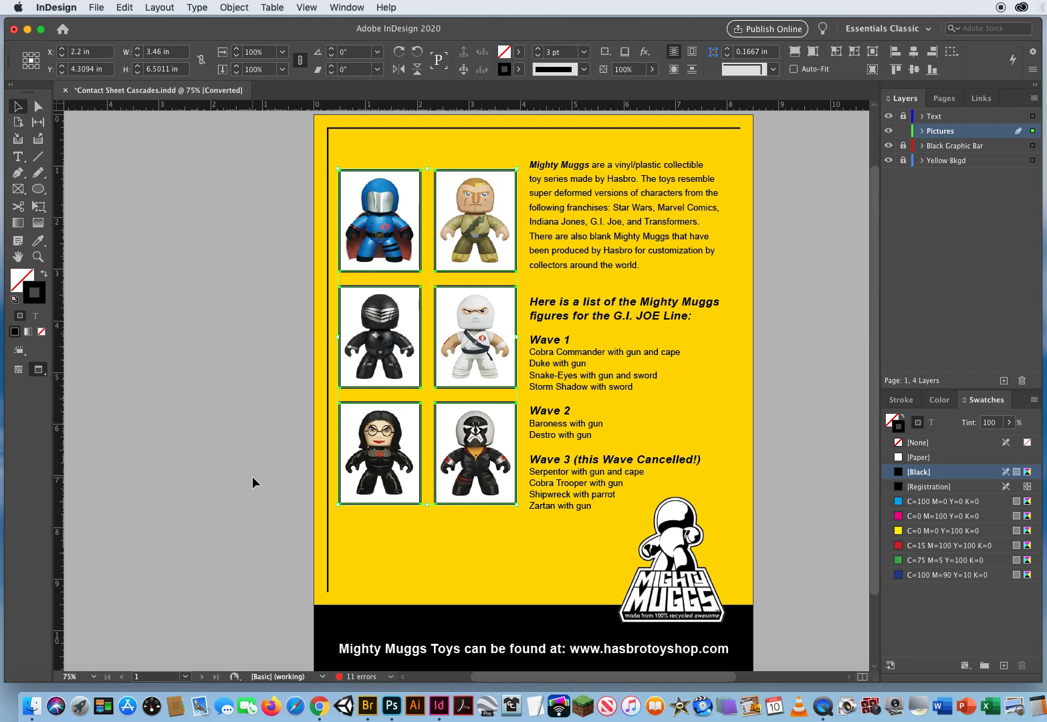
Step: Select the bottom pair of photos so they can be dropped below the top four
left_click(254, 483)
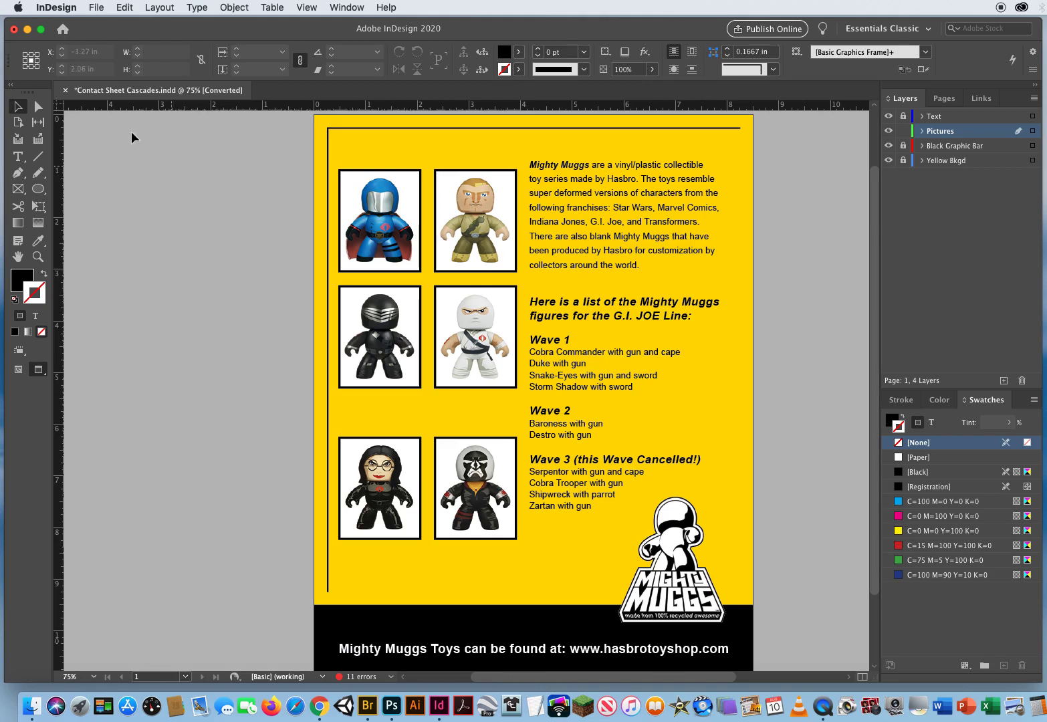
Step: Deselect the photos and close Contact Sheet Cascades.indd, bringing up the save-changes prompt
left_click(475, 221)
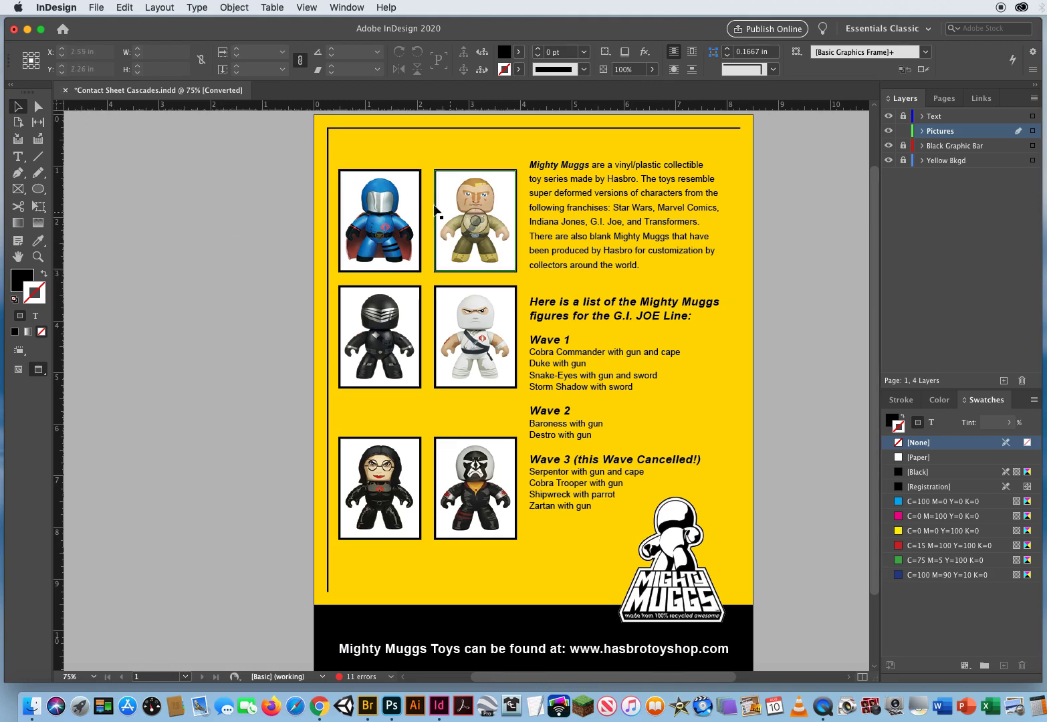
left_click(194, 238)
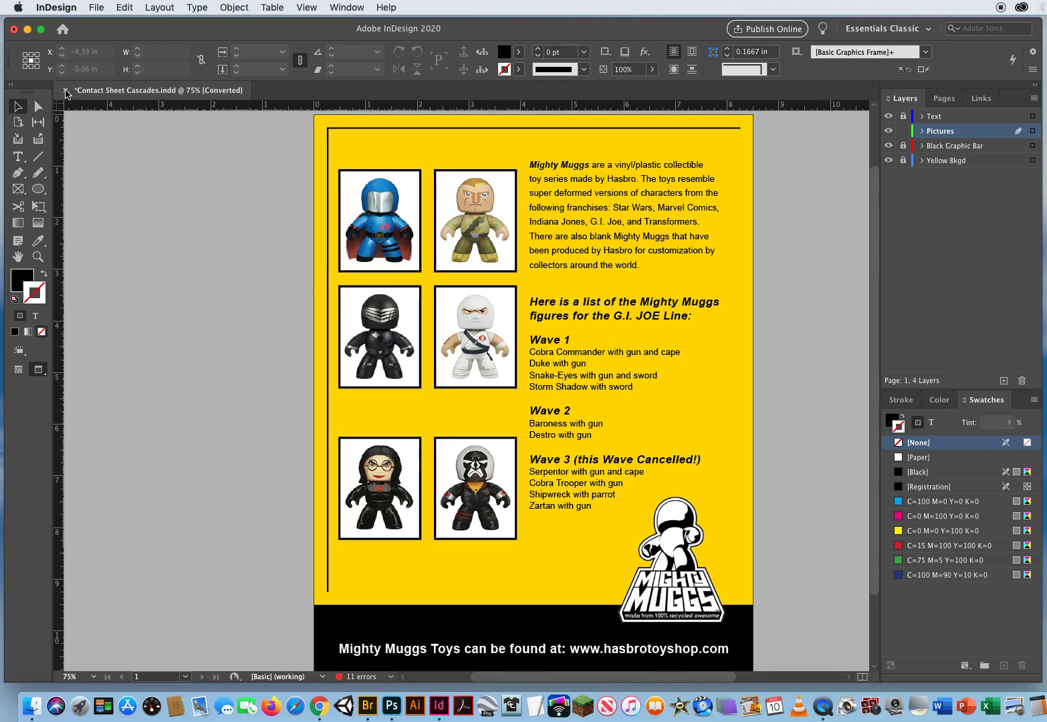
left_click(66, 91)
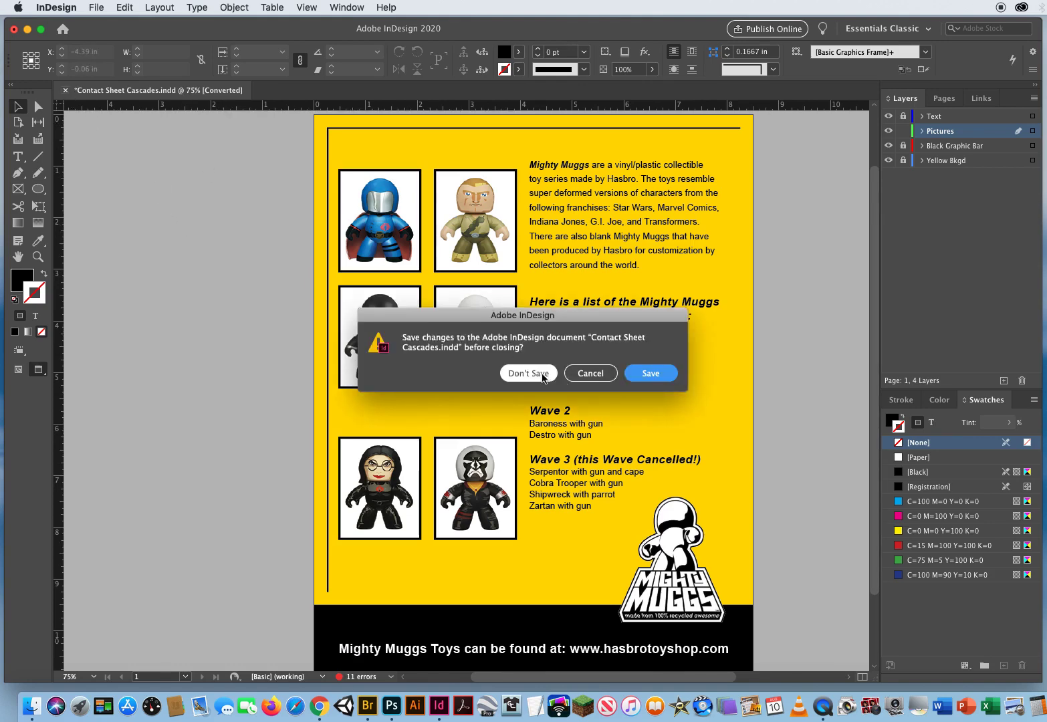